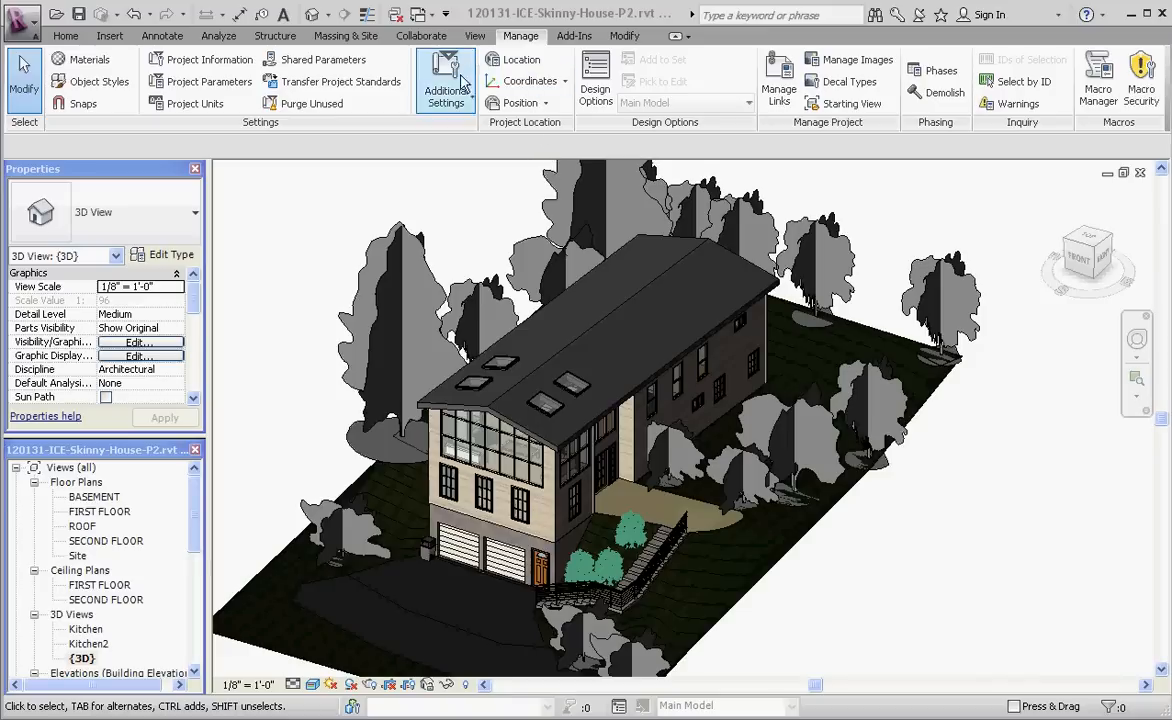
{"action": "mouse_move", "coordinate": [521, 60]}
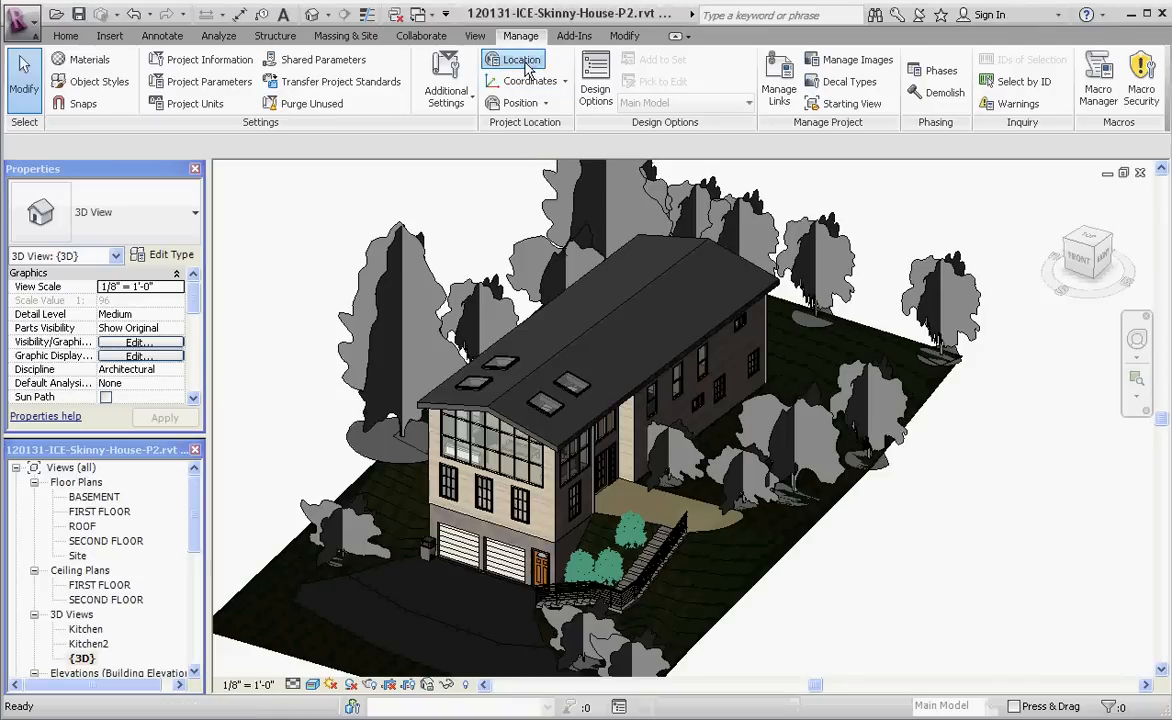
Use the Internet Mapping Service map to drag the project pin from the Arctic Ocean onto northern Greenland.
{"action": "left_click", "coordinate": [520, 59]}
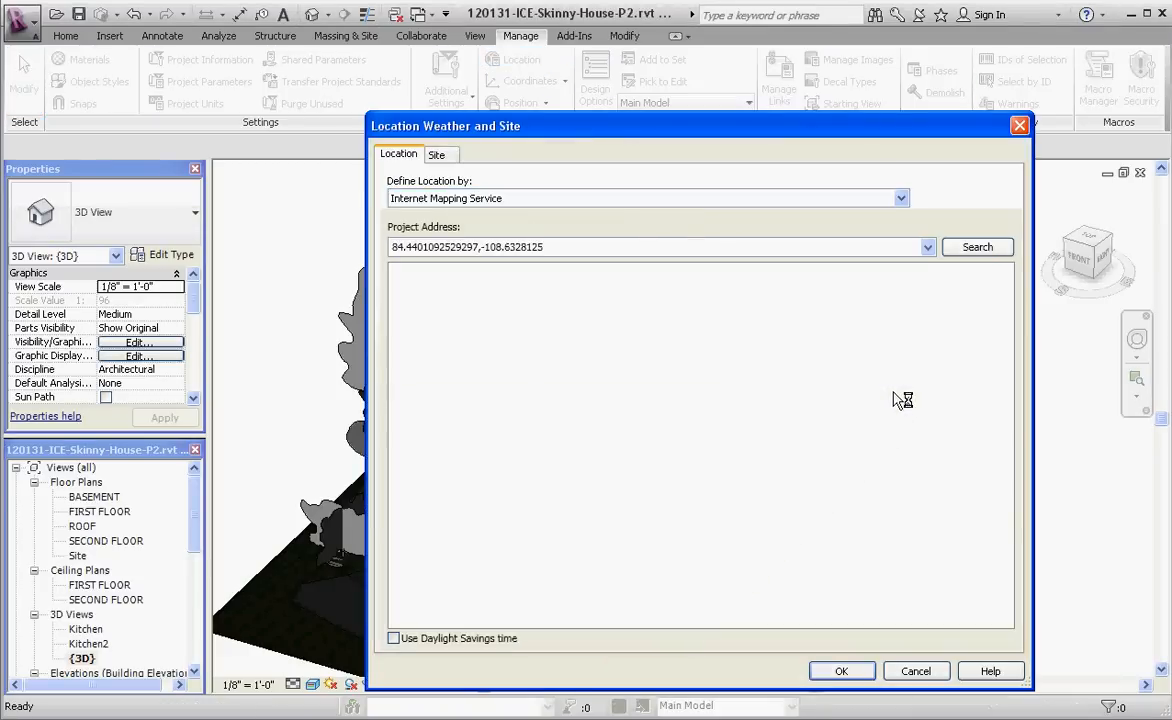
{"action": "left_click", "coordinate": [976, 247]}
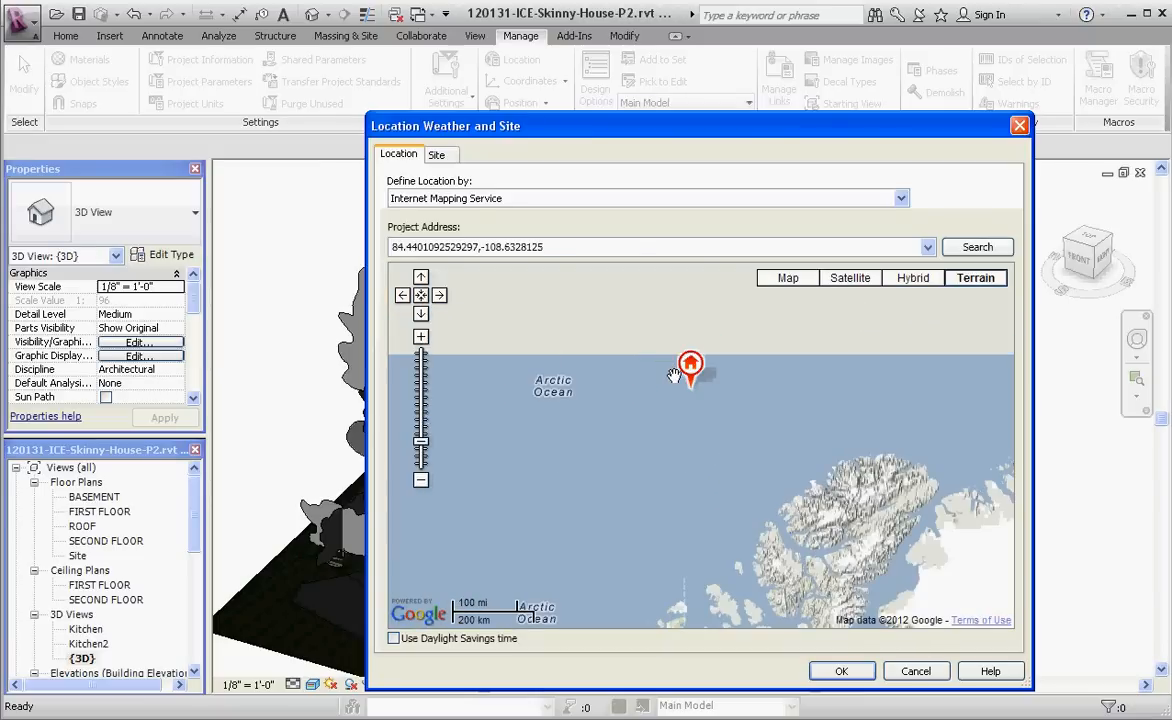
{"action": "left_click", "coordinate": [421, 479]}
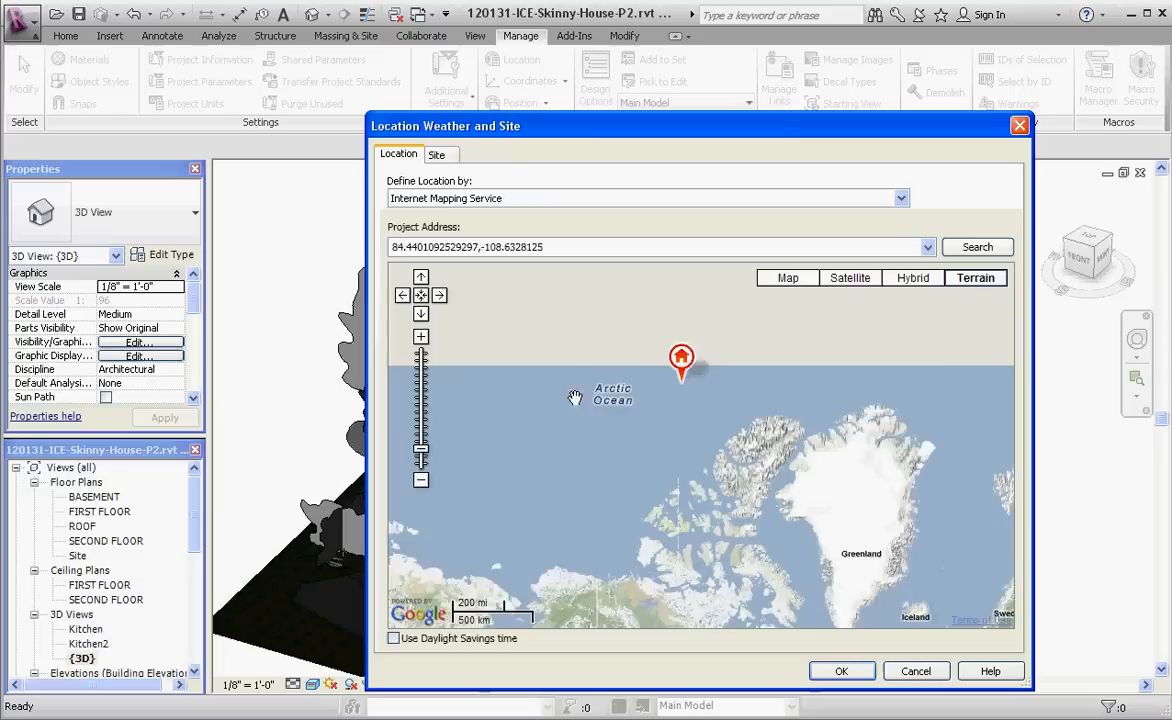
{"action": "left_click_drag", "start_coordinate": [682, 360], "coordinate": [592, 315]}
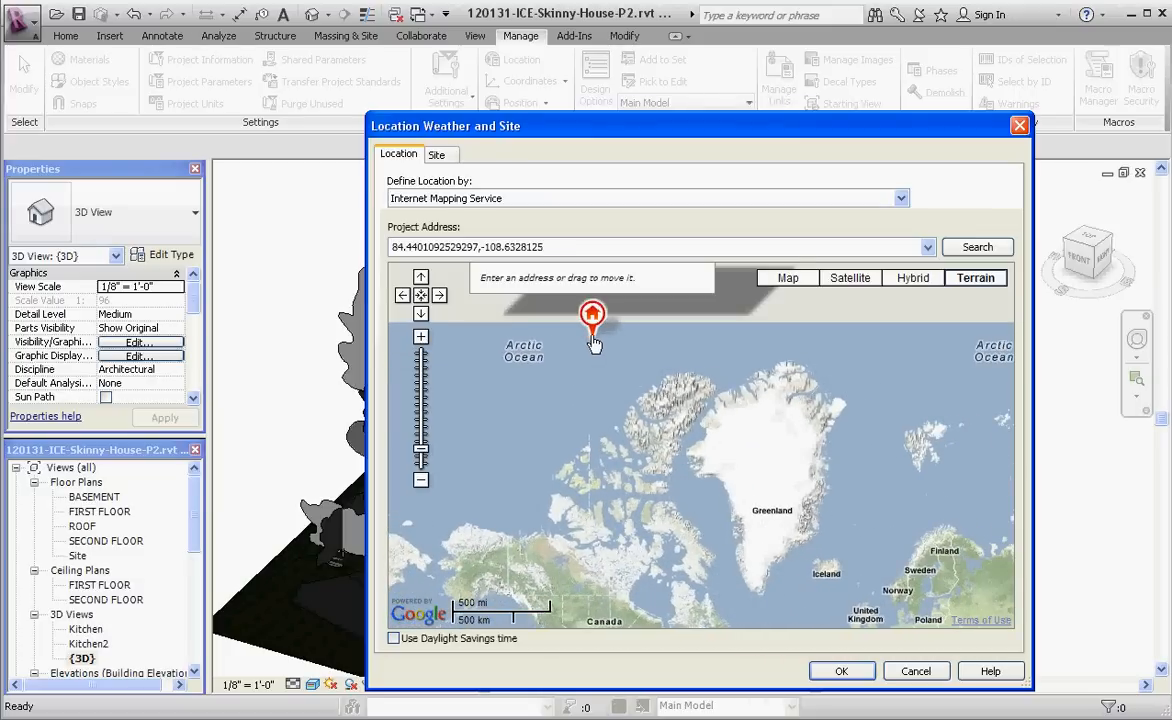
{"action": "left_click_drag", "start_coordinate": [593, 318], "coordinate": [781, 360]}
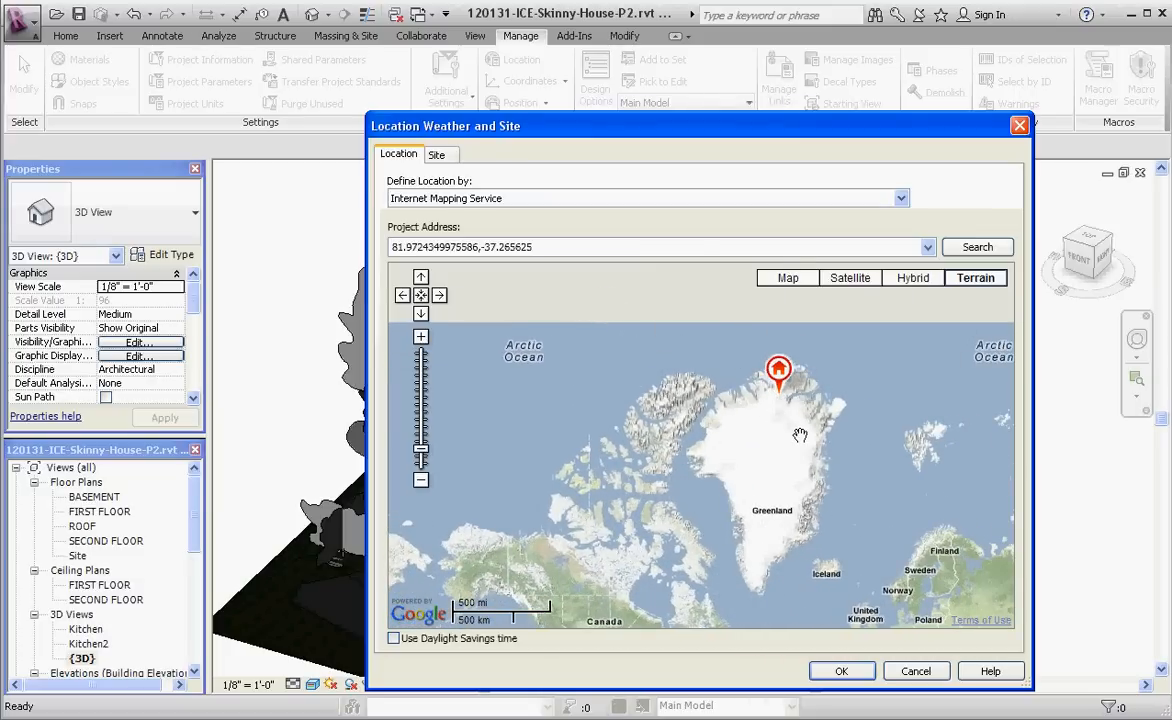
{"action": "mouse_move", "coordinate": [841, 671]}
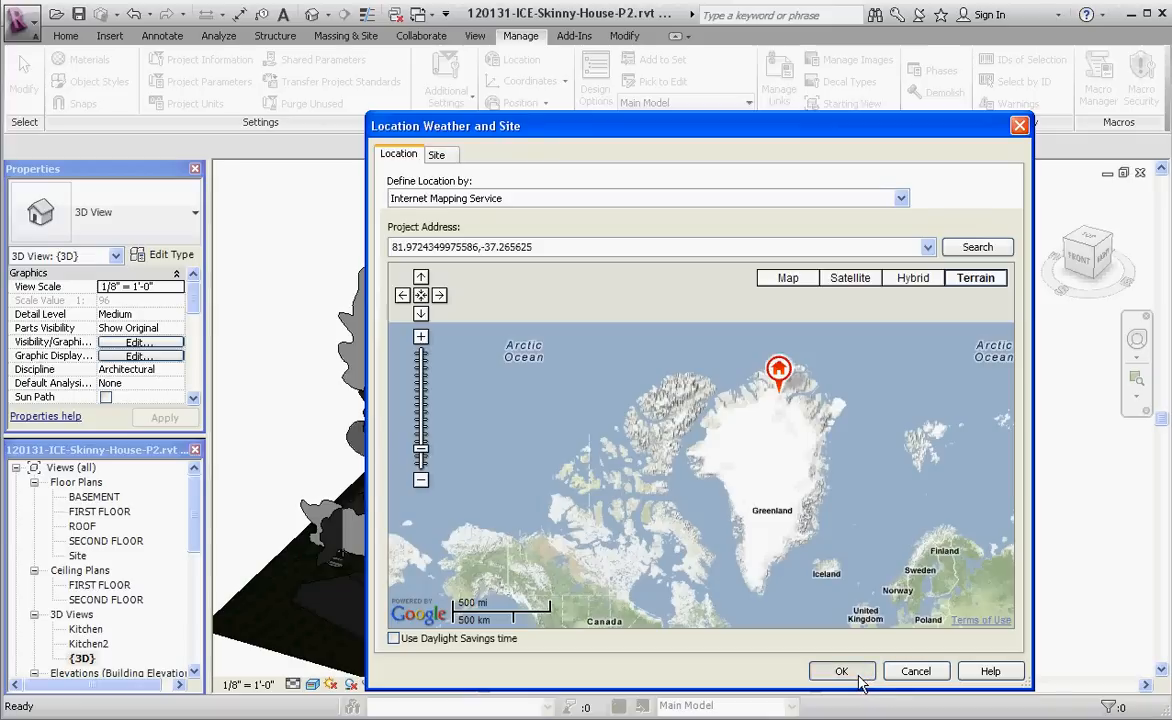
Accept the Greenland location and return to the 3D house view.
{"action": "left_click", "coordinate": [841, 671]}
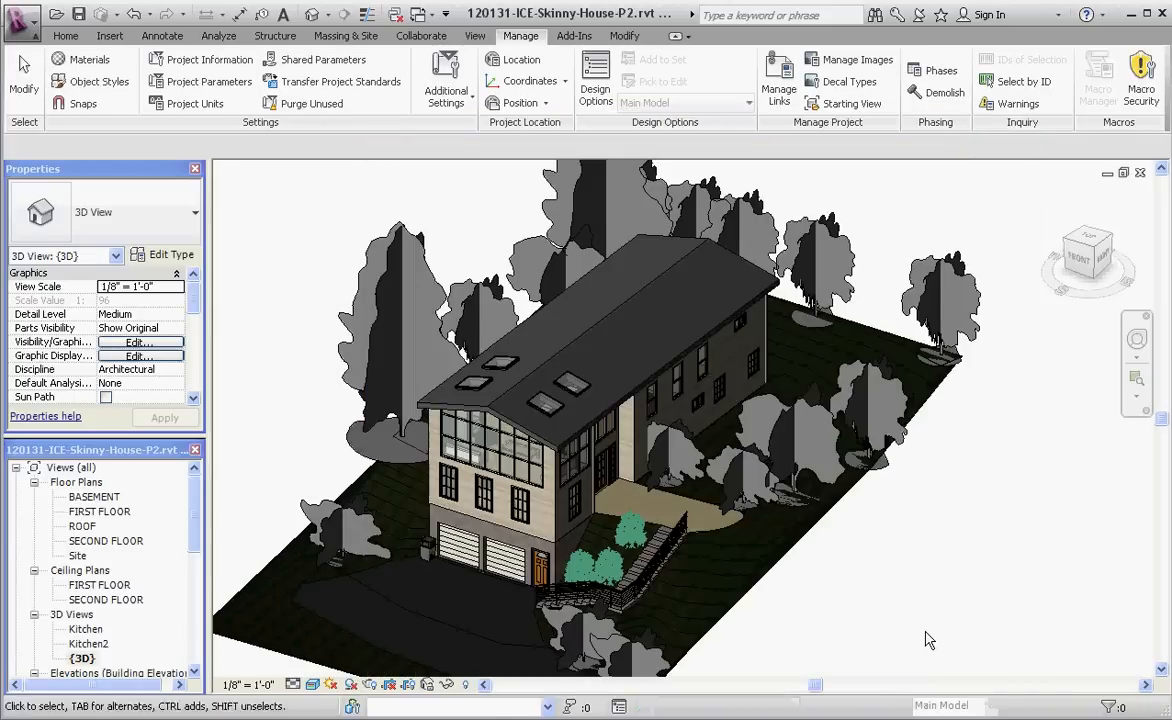
{"action": "left_click", "coordinate": [600, 555]}
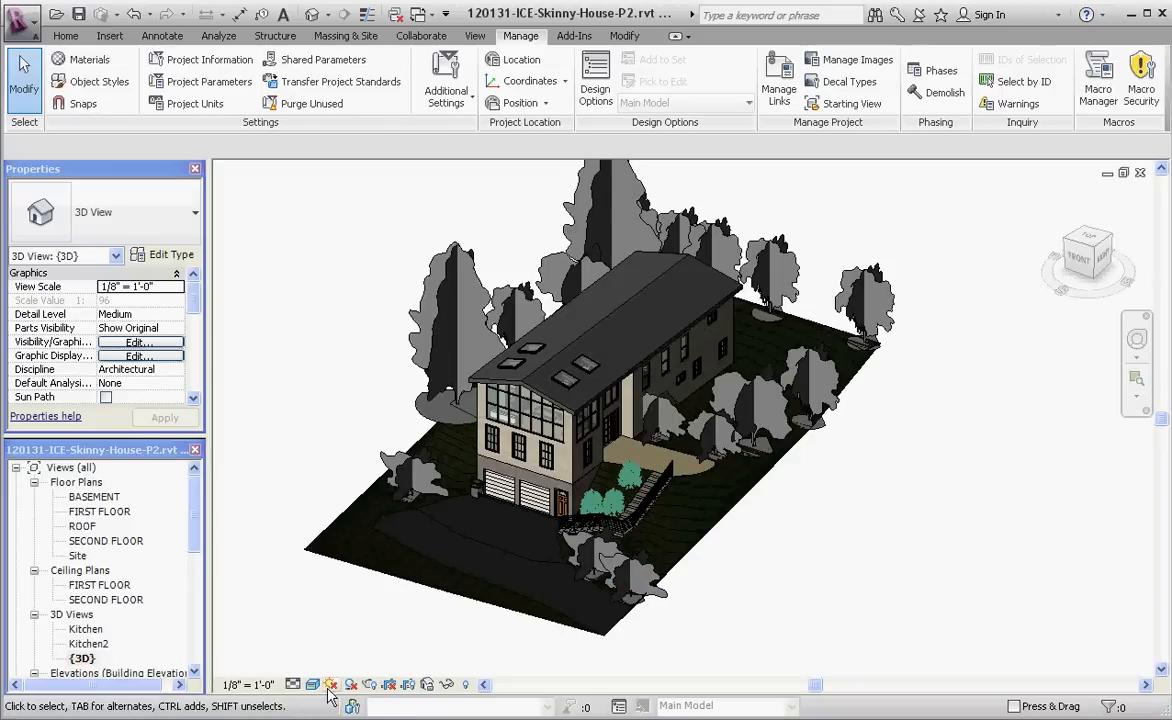
{"action": "mouse_move", "coordinate": [311, 670]}
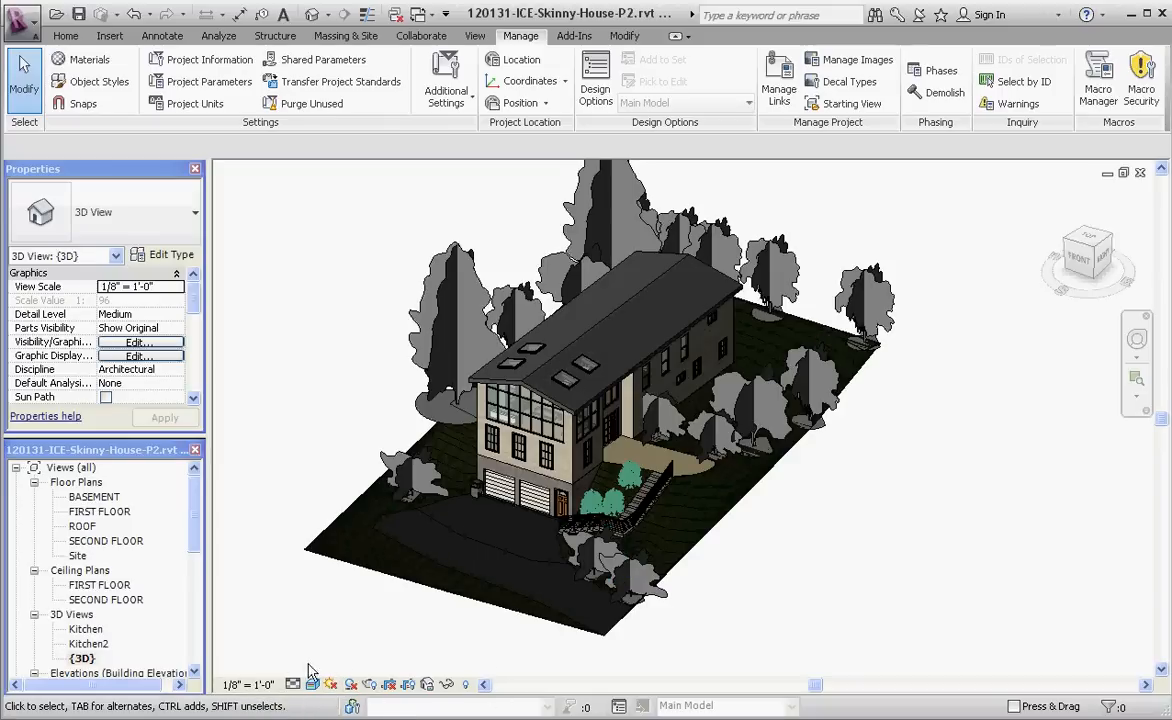
{"action": "mouse_move", "coordinate": [331, 684]}
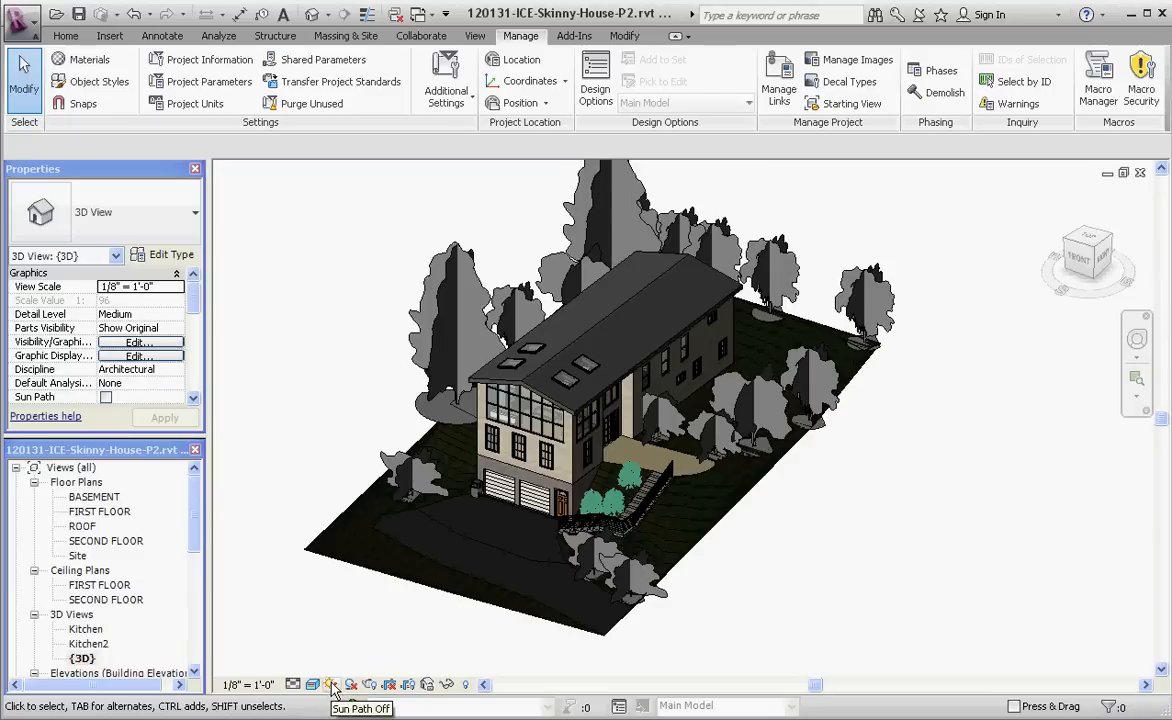
{"action": "mouse_move", "coordinate": [351, 690]}
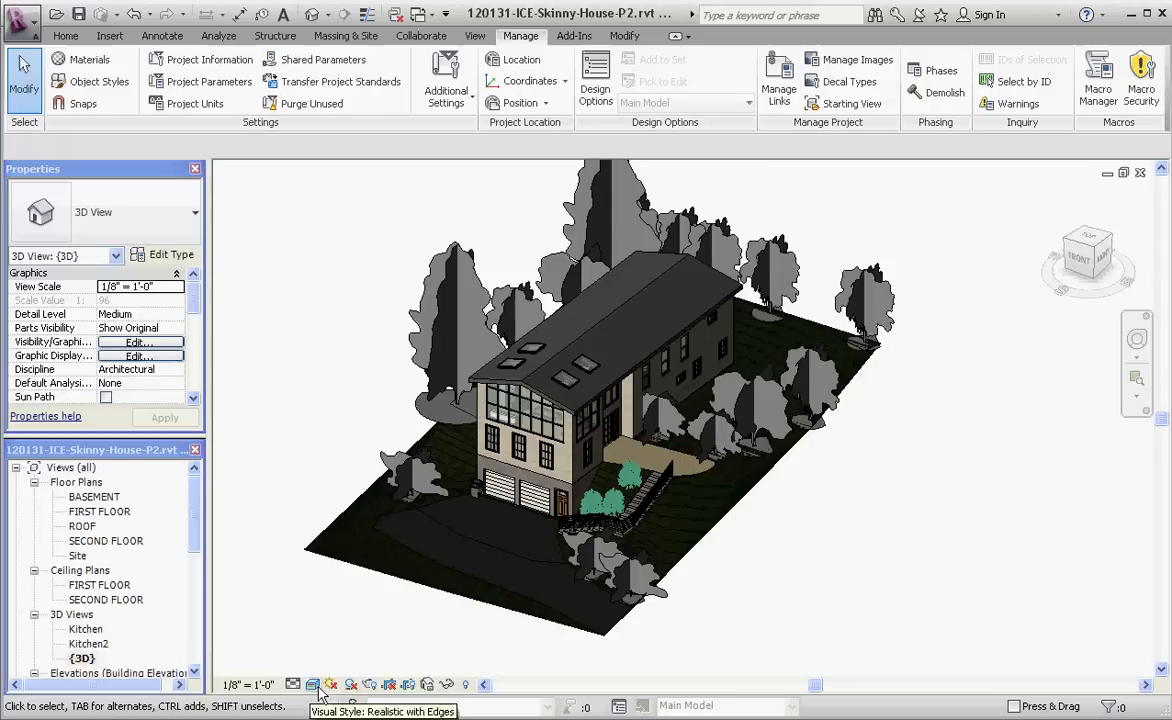
Switch Sun Path On so the sun orbit, compass and shadows appear around the house.
{"action": "left_click", "coordinate": [331, 684]}
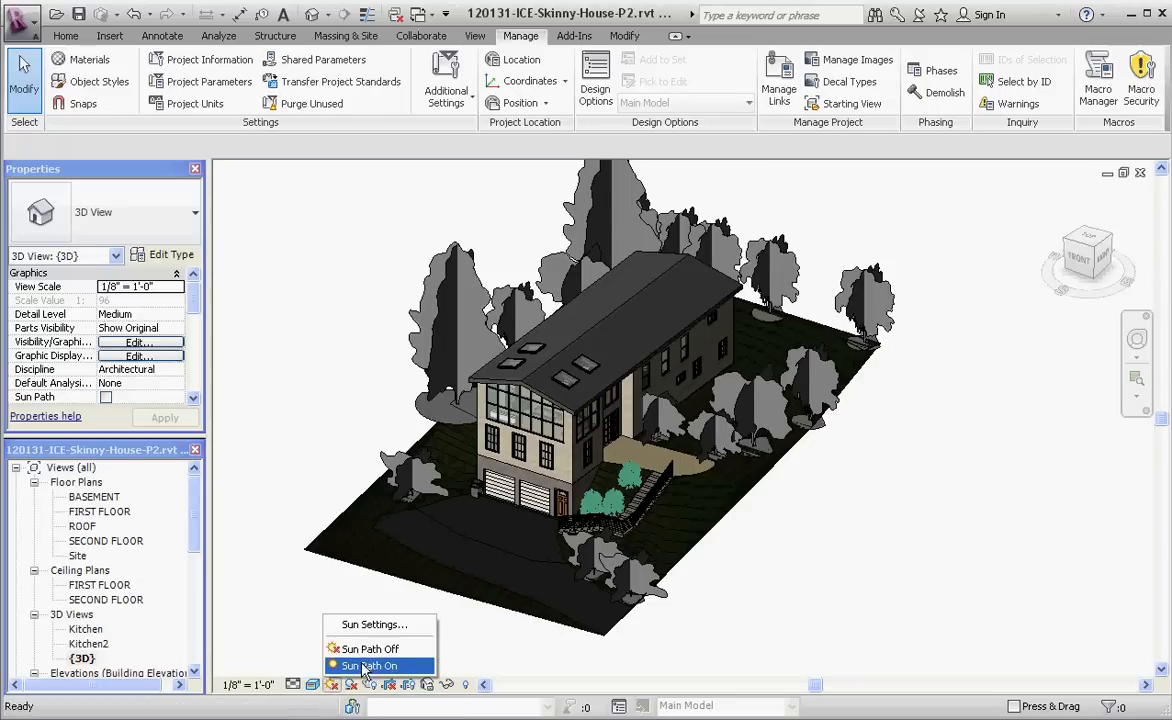
{"action": "left_click", "coordinate": [369, 665]}
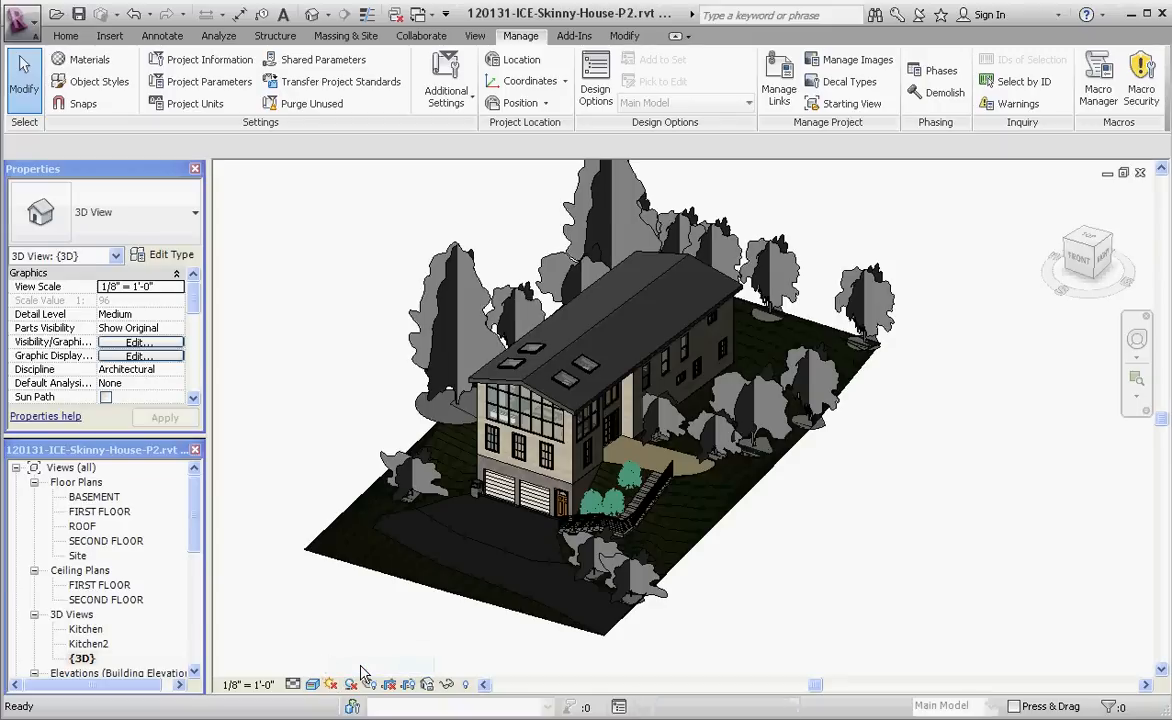
{"action": "left_click", "coordinate": [105, 397]}
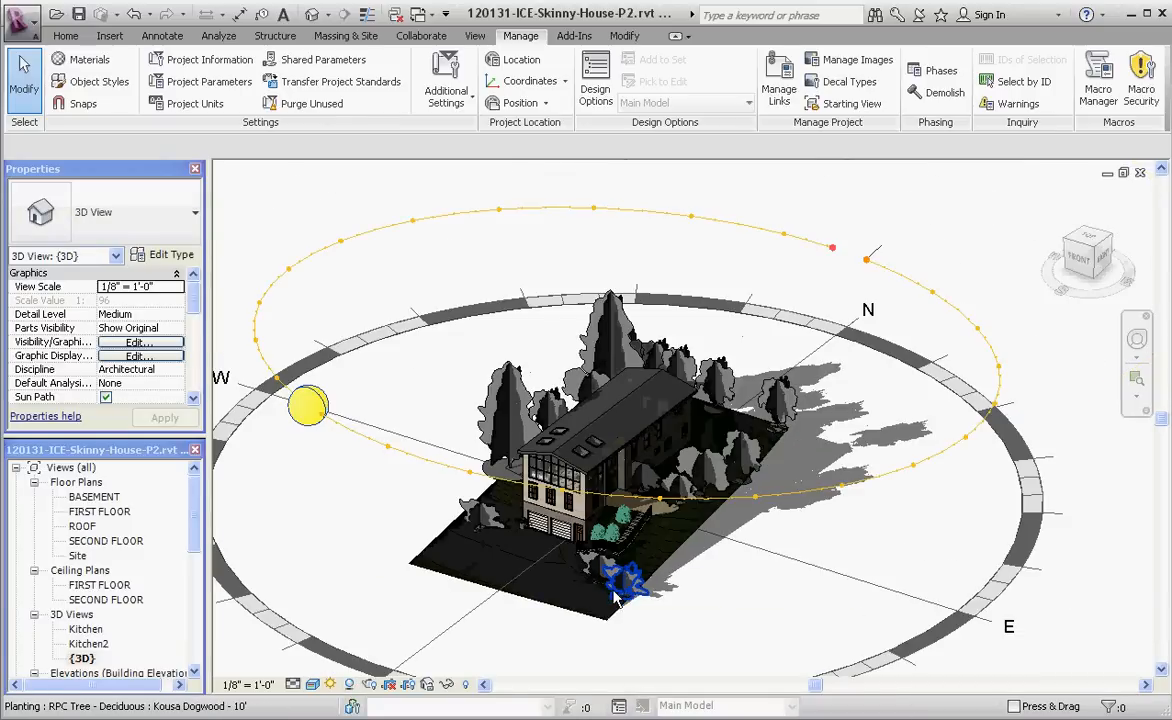
{"action": "mouse_move", "coordinate": [620, 590]}
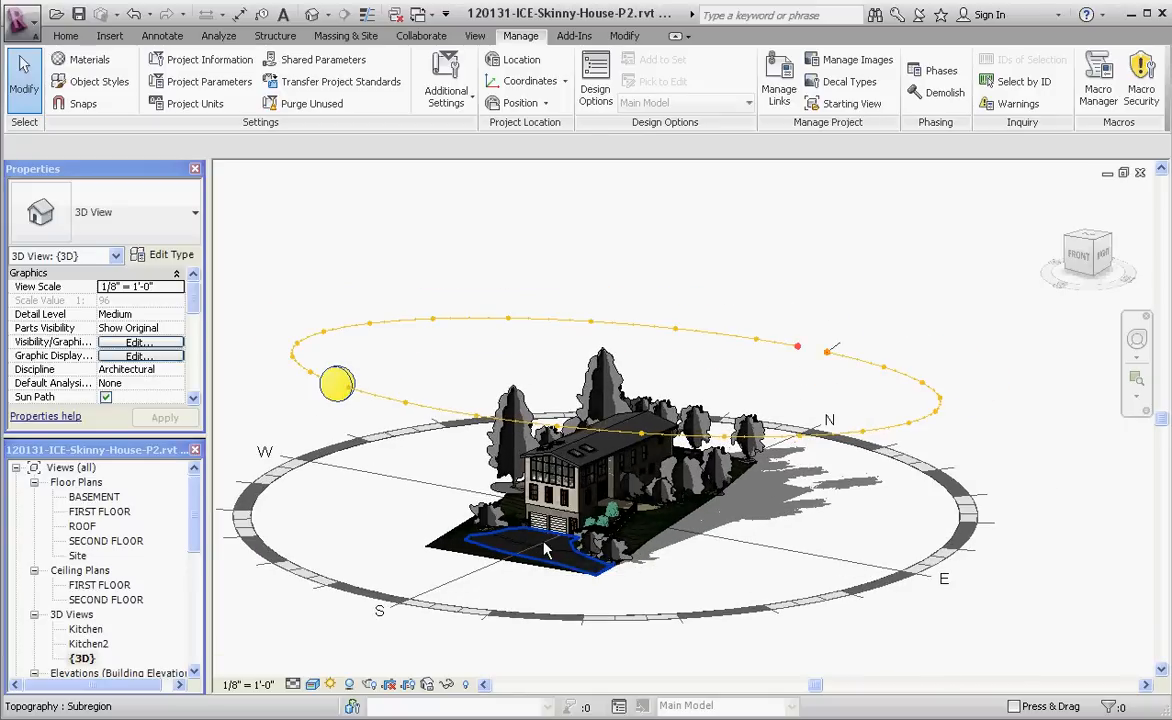
{"action": "mouse_move", "coordinate": [548, 548]}
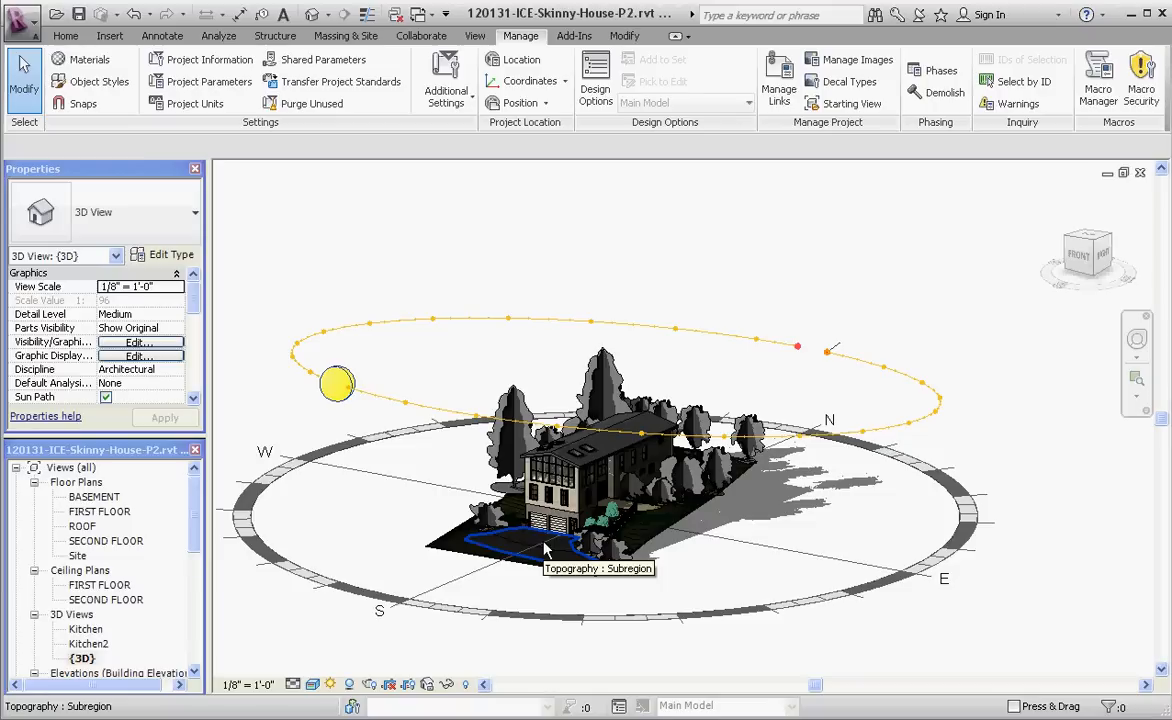
{"action": "mouse_move", "coordinate": [548, 548]}
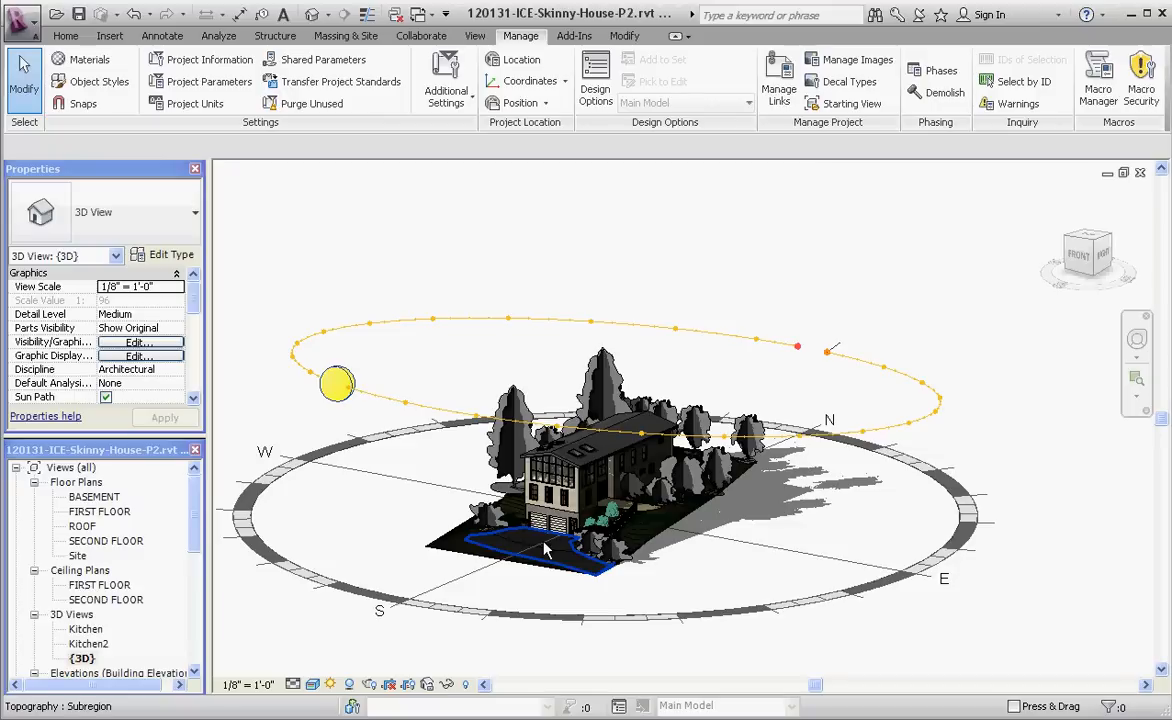
{"action": "left_click", "coordinate": [540, 530]}
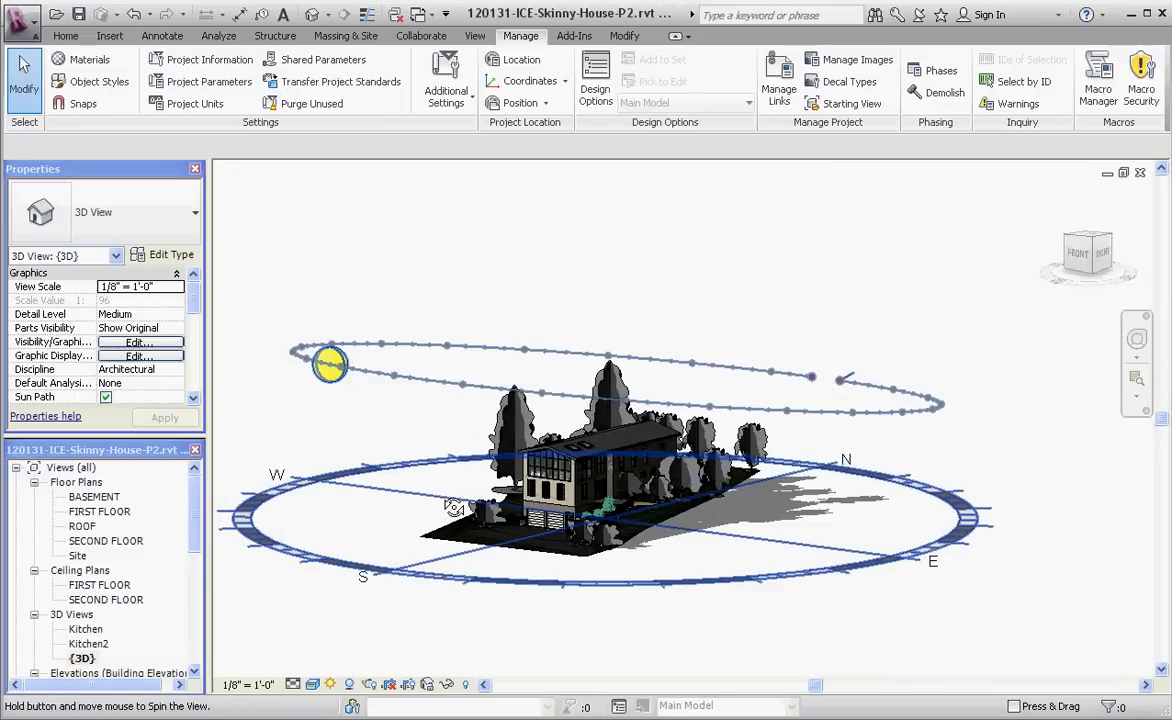
{"action": "left_click_drag", "start_coordinate": [456, 507], "coordinate": [445, 592]}
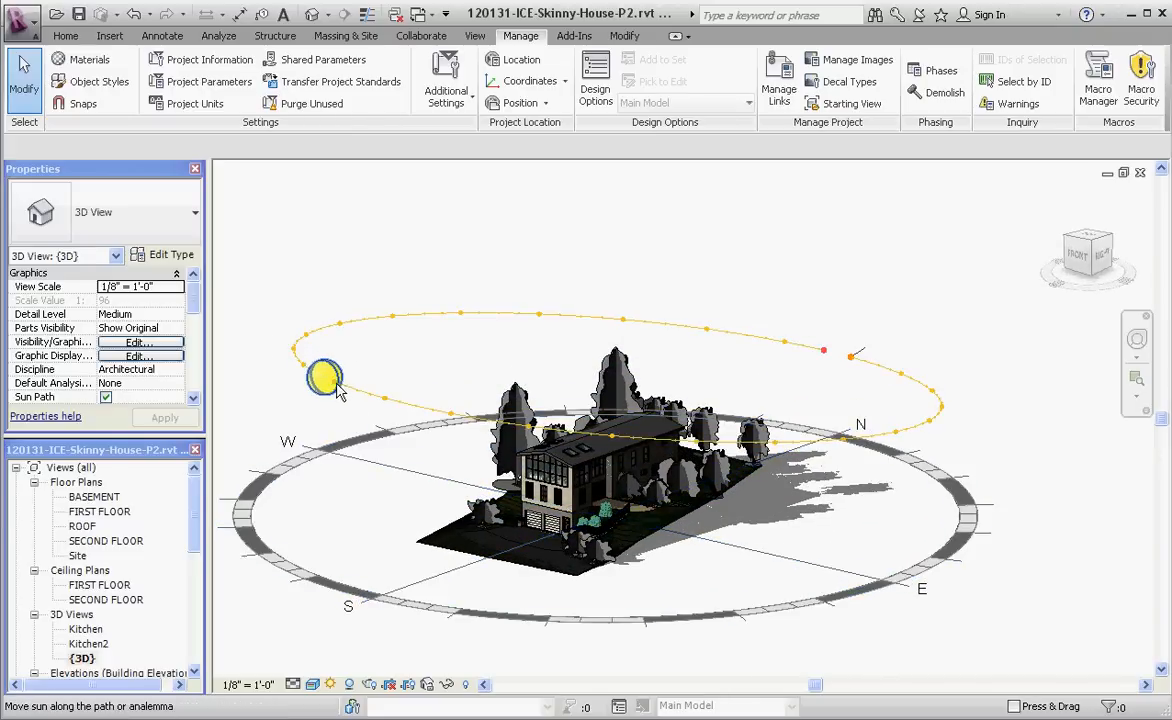
{"action": "mouse_move", "coordinate": [330, 385]}
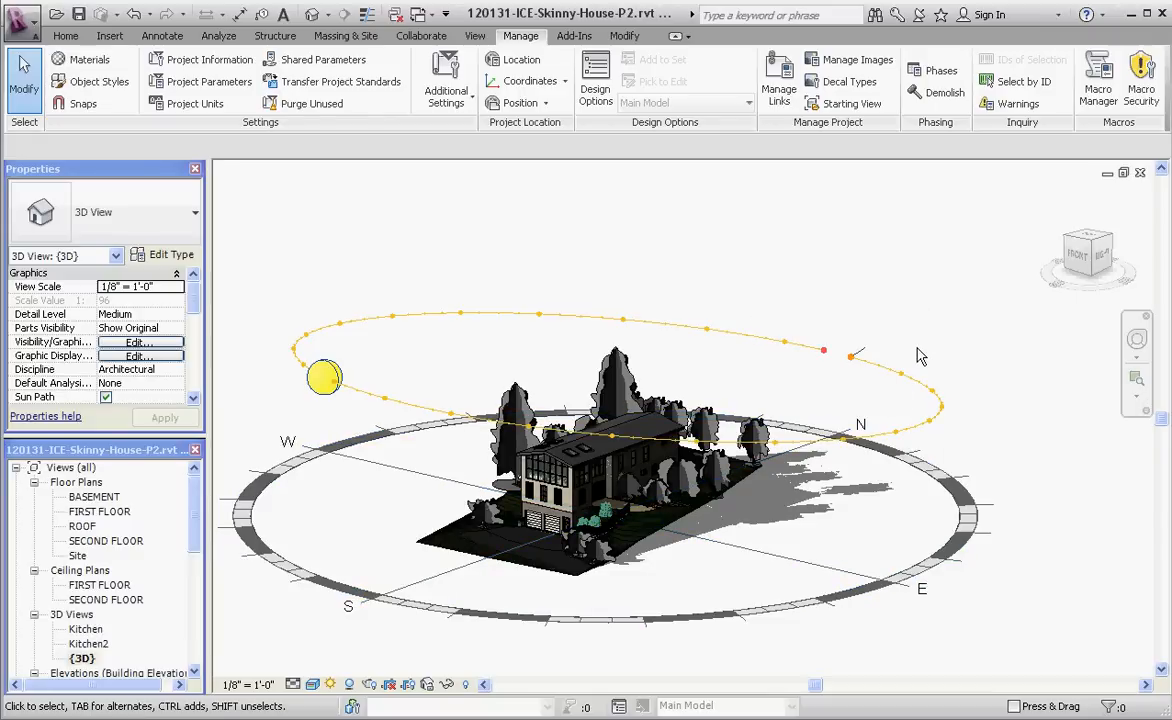
{"action": "mouse_move", "coordinate": [1110, 357]}
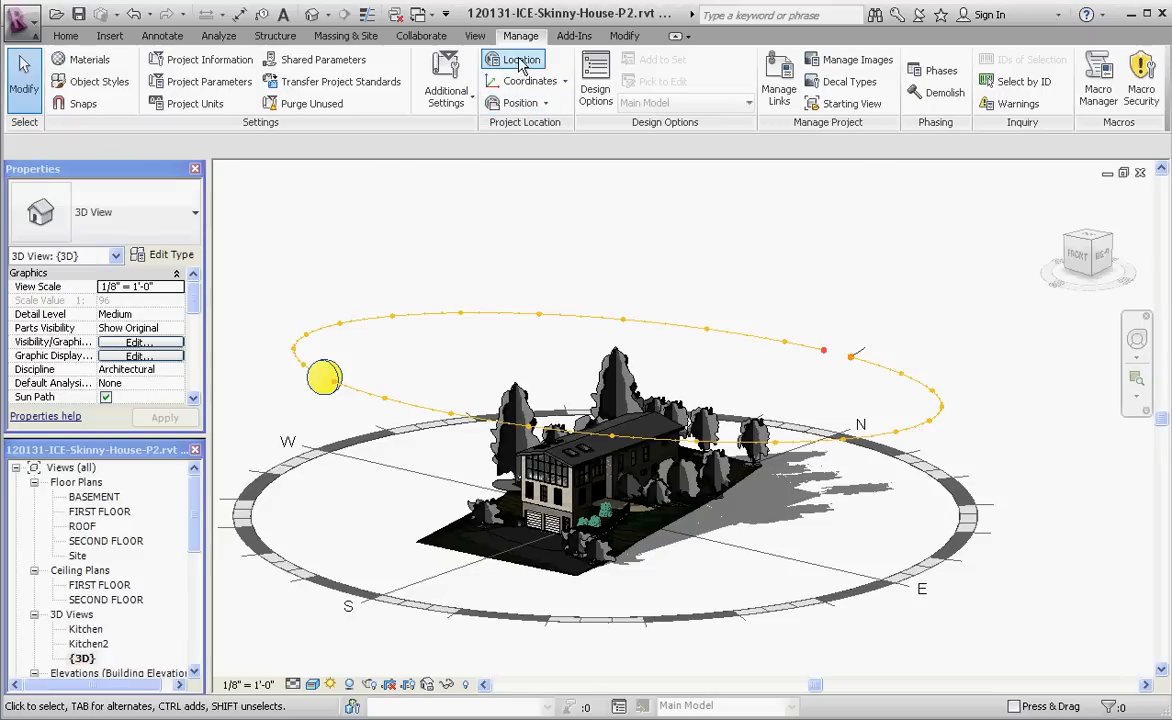
Zoom the location map into central Washington and place the pin along Kittitas Hwy near Kittitas.
{"action": "left_click", "coordinate": [520, 59]}
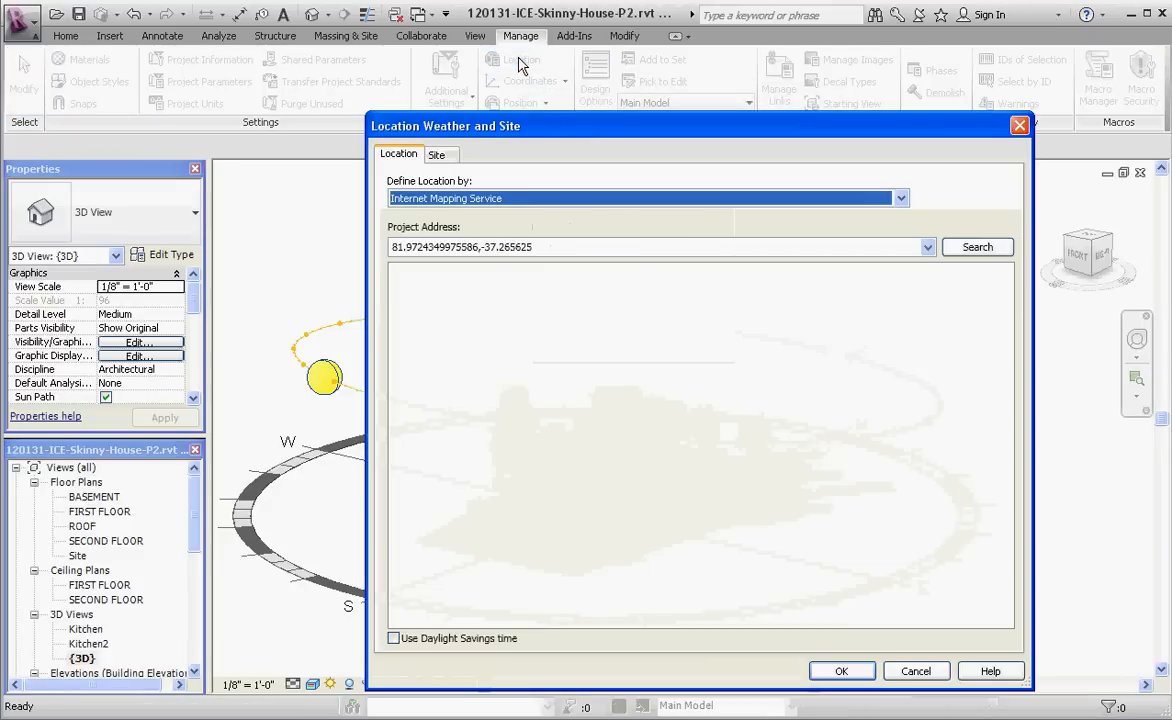
{"action": "left_click", "coordinate": [976, 247]}
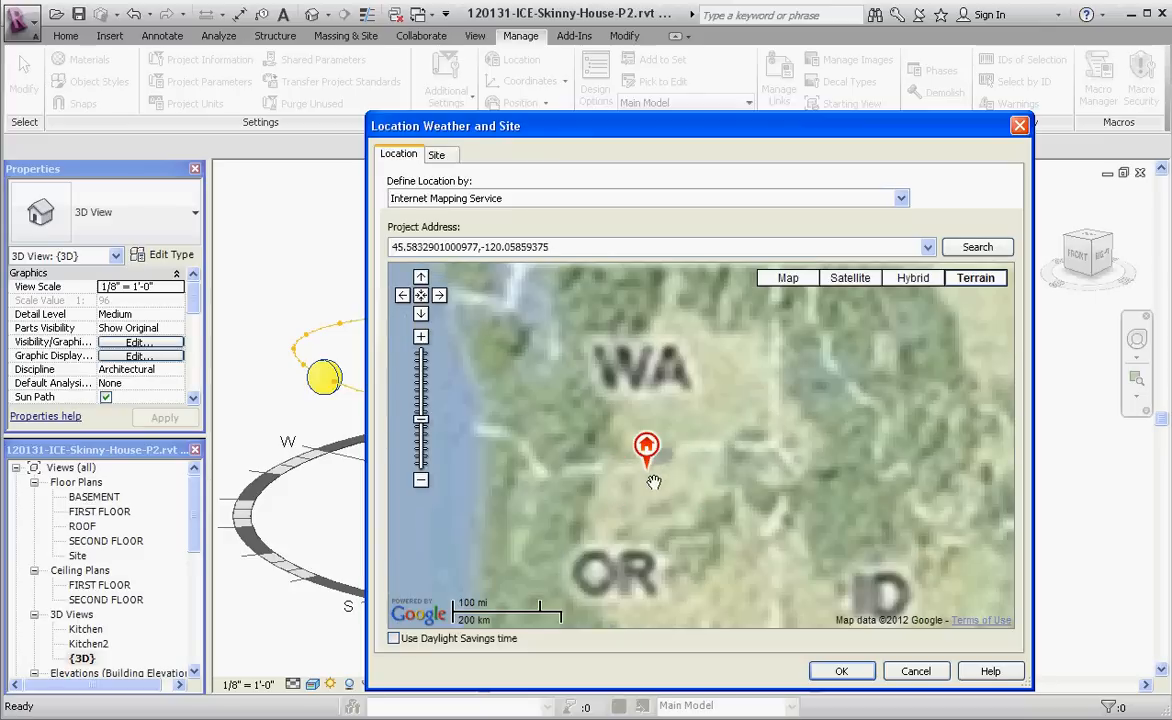
{"action": "left_click", "coordinate": [421, 480]}
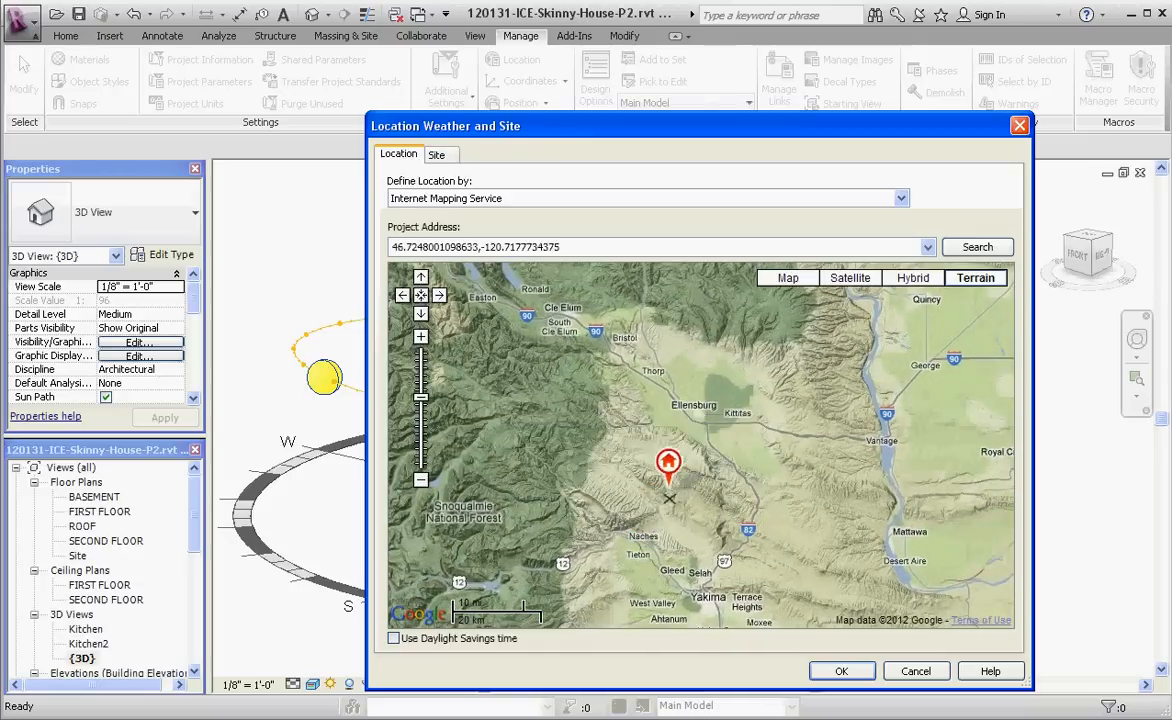
{"action": "left_click", "coordinate": [715, 400]}
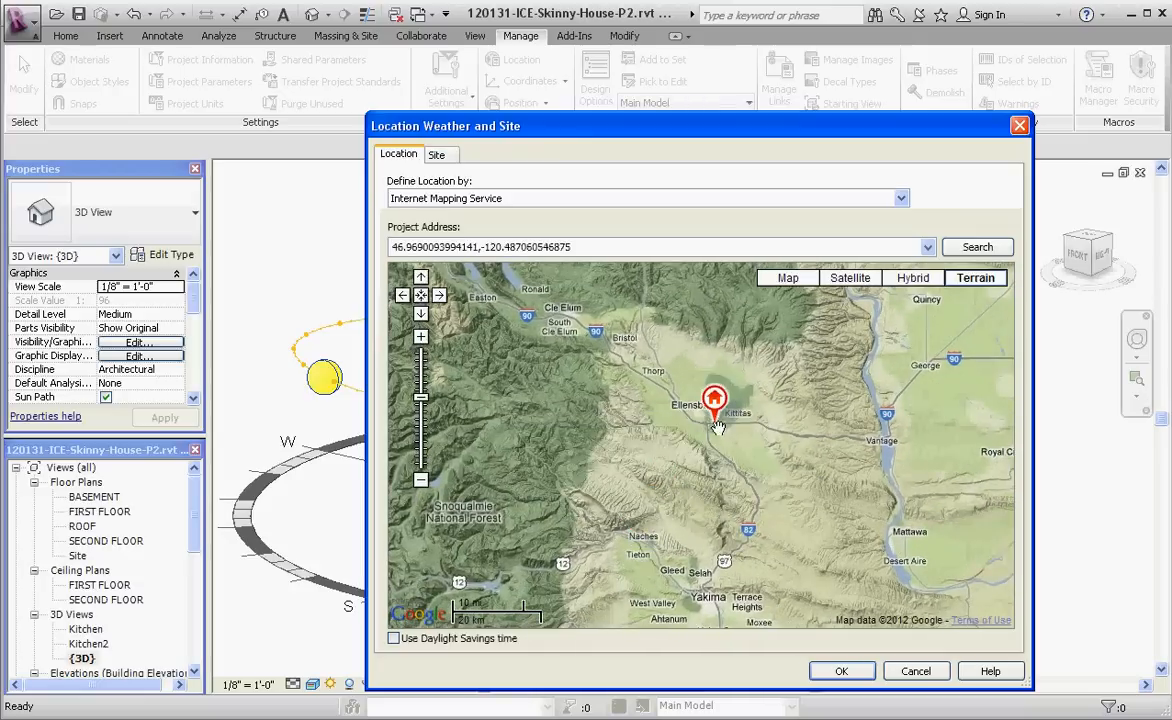
{"action": "left_click", "coordinate": [421, 337]}
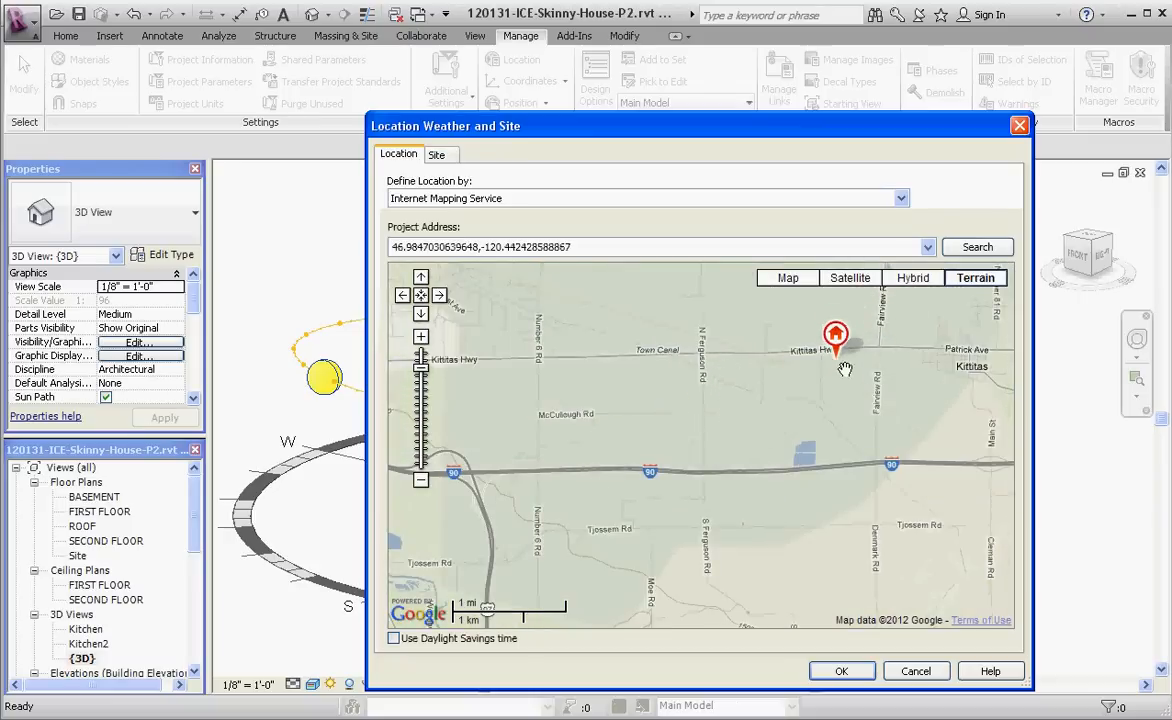
{"action": "left_click", "coordinate": [421, 337]}
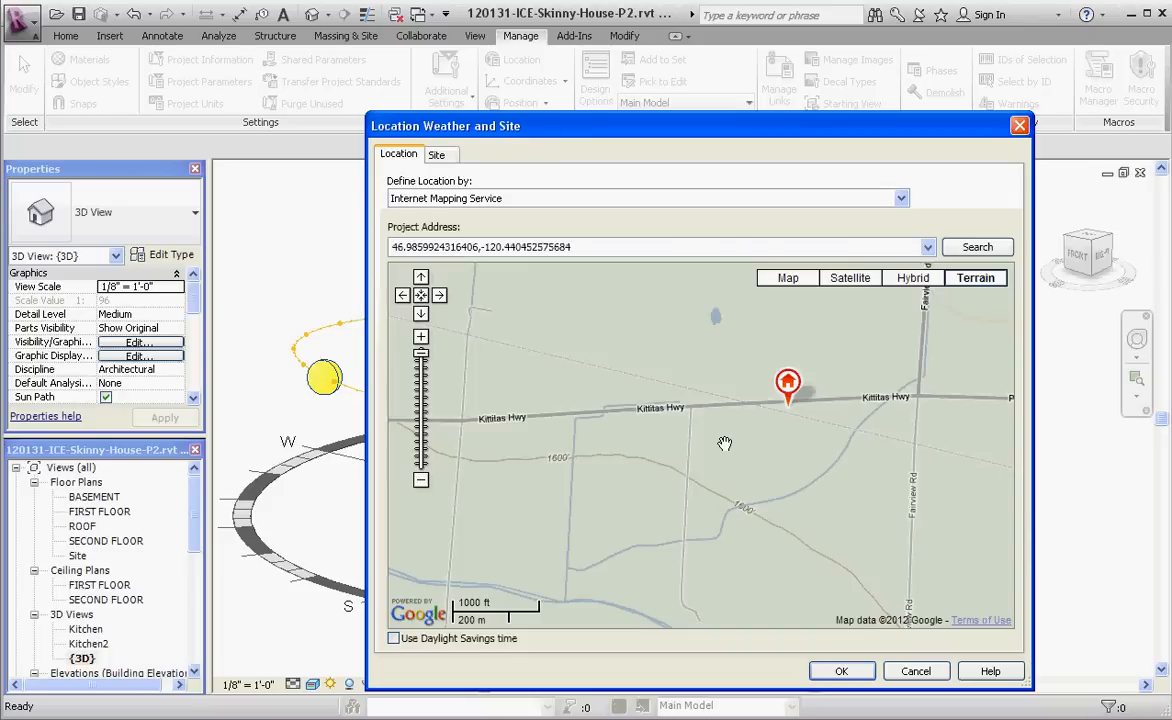
{"action": "mouse_move", "coordinate": [620, 270]}
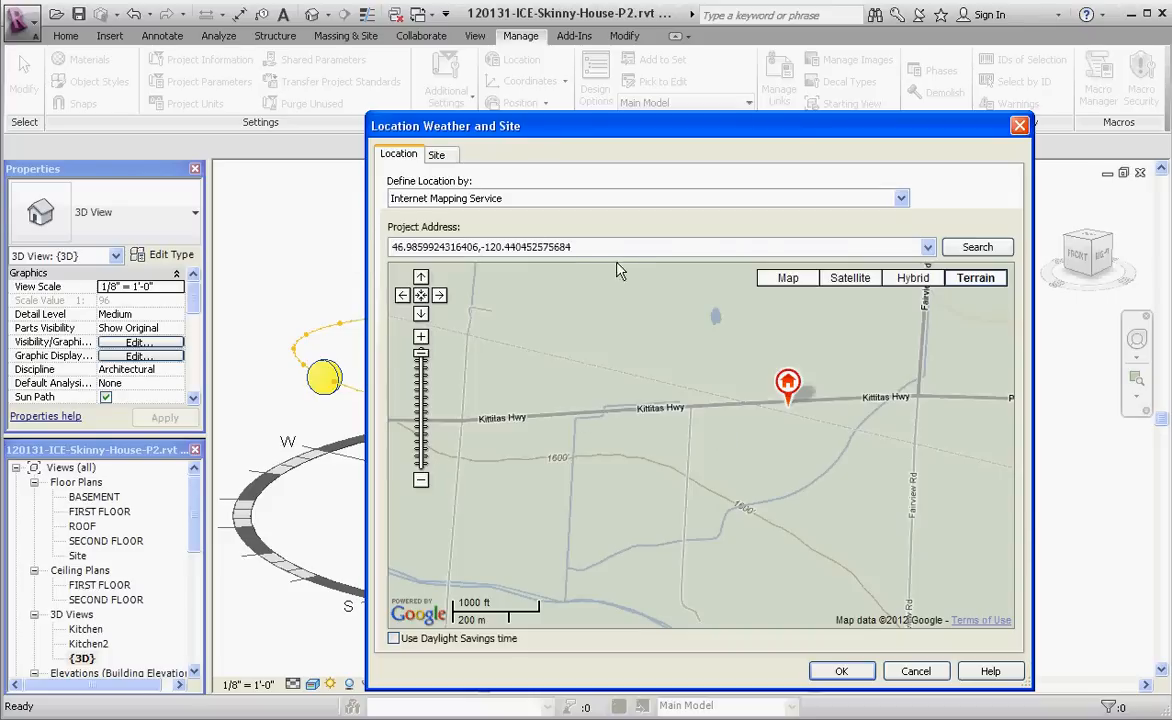
Review the resulting project address coordinates and accept the Kittitas location.
{"action": "triple_click", "coordinate": [655, 247]}
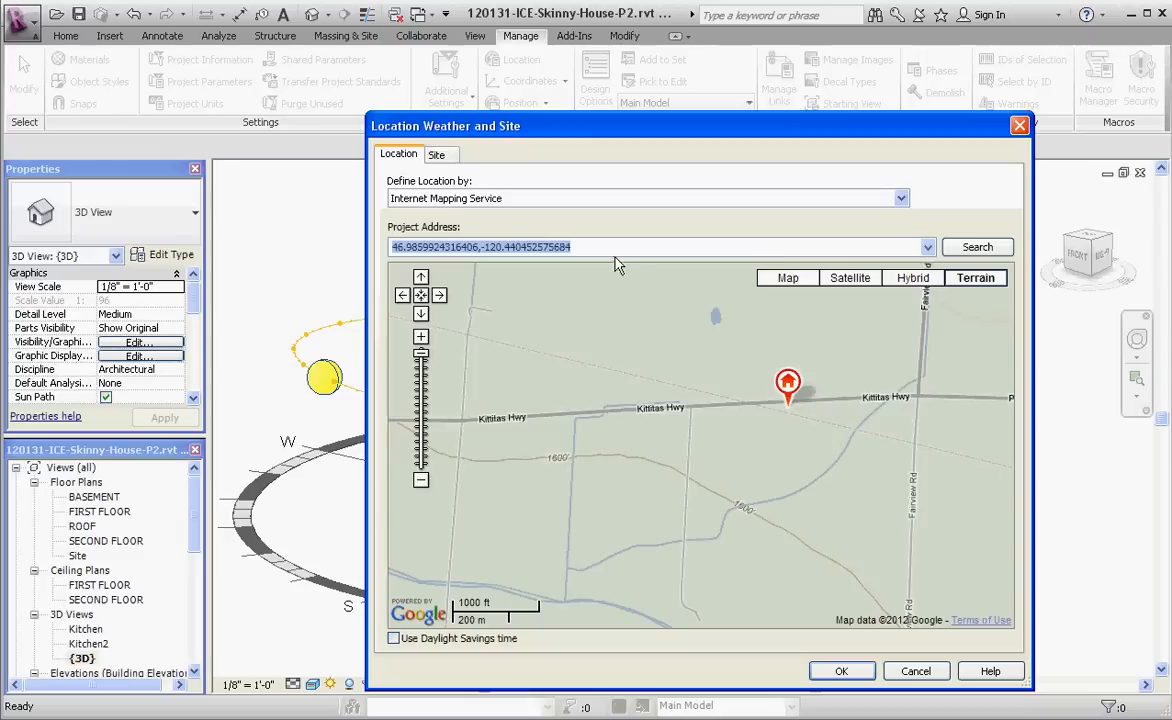
{"action": "left_click", "coordinate": [600, 247]}
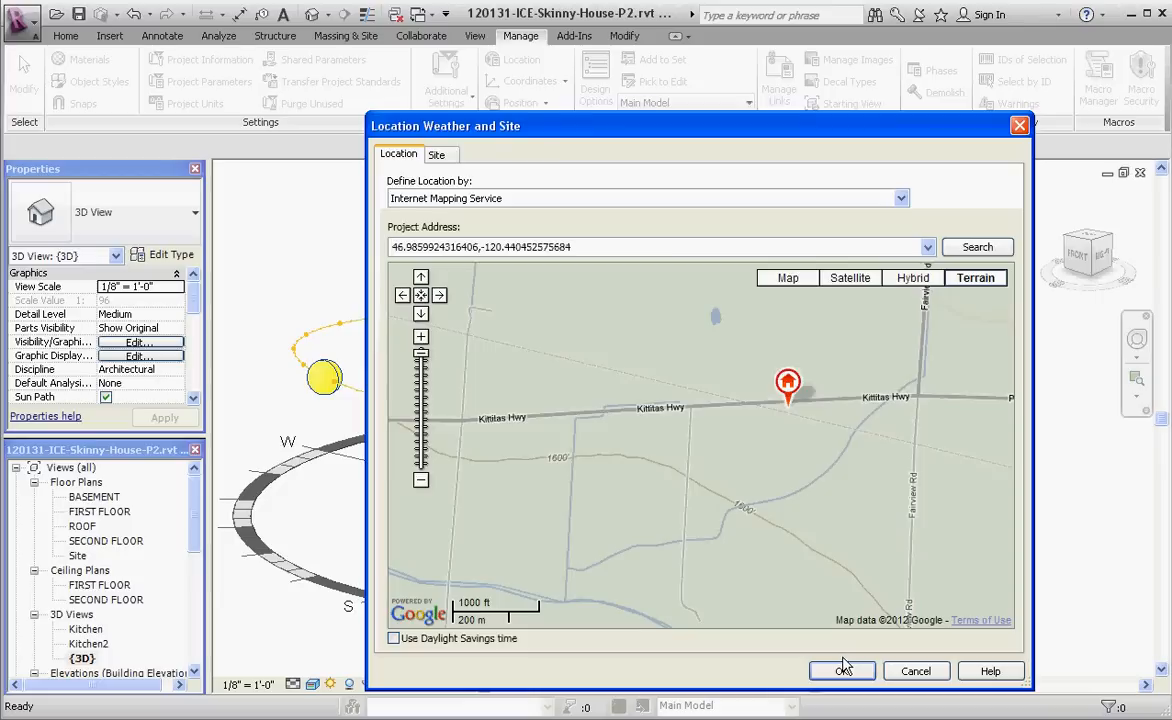
{"action": "left_click", "coordinate": [841, 670]}
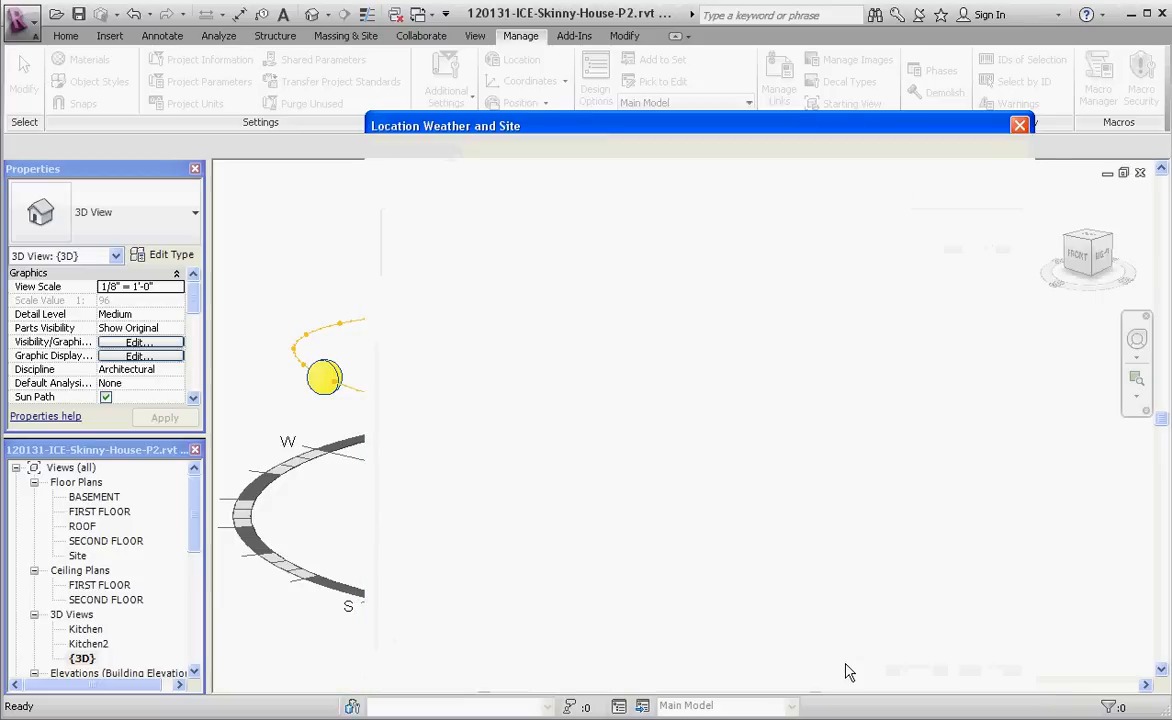
Reopen the location settings to verify the saved Kittitas pin and close them unchanged.
{"action": "left_click", "coordinate": [1019, 124]}
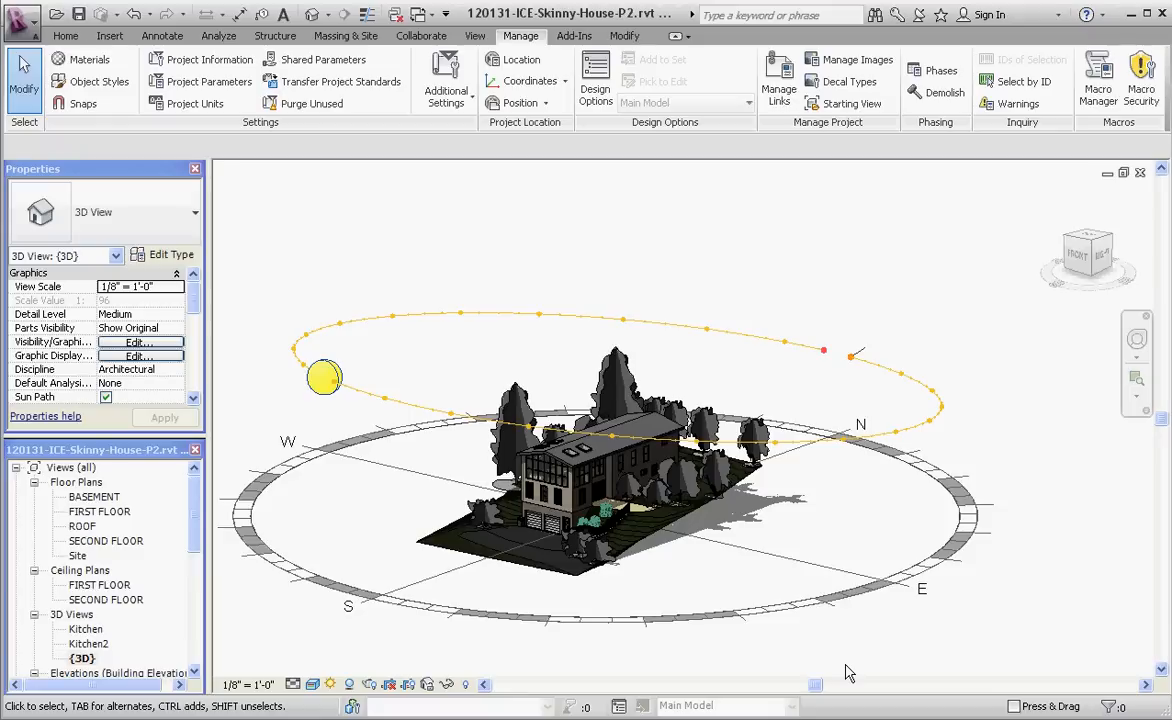
{"action": "mouse_move", "coordinate": [778, 651]}
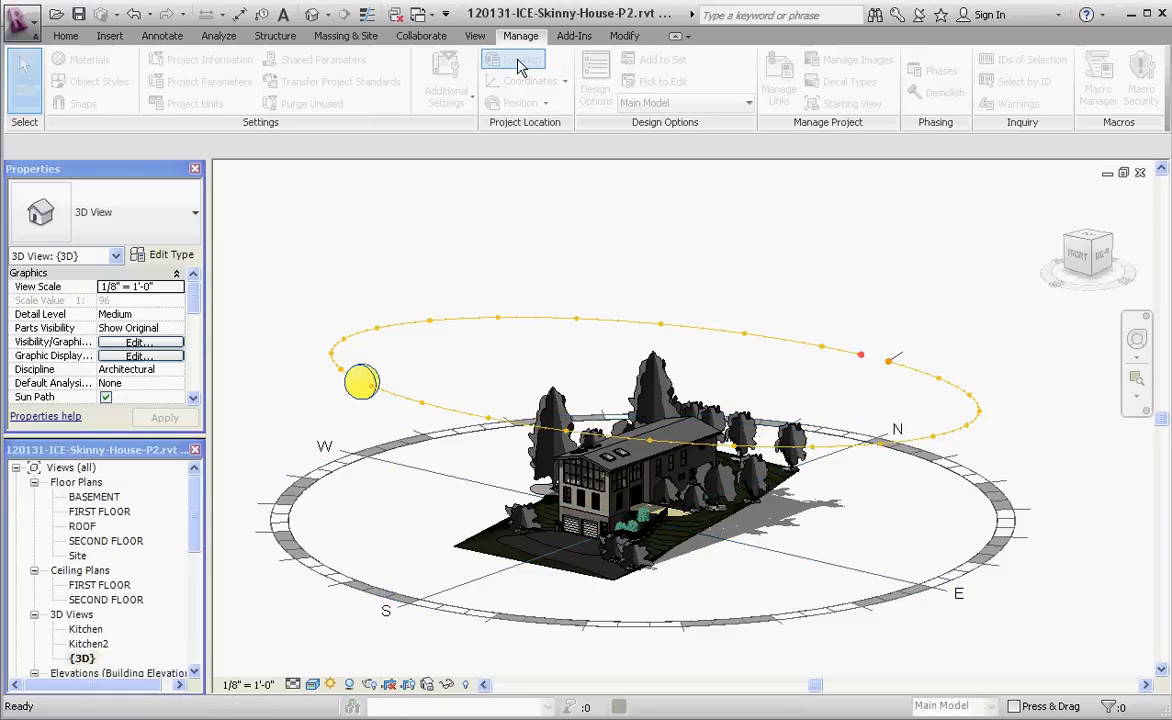
{"action": "left_click", "coordinate": [519, 62]}
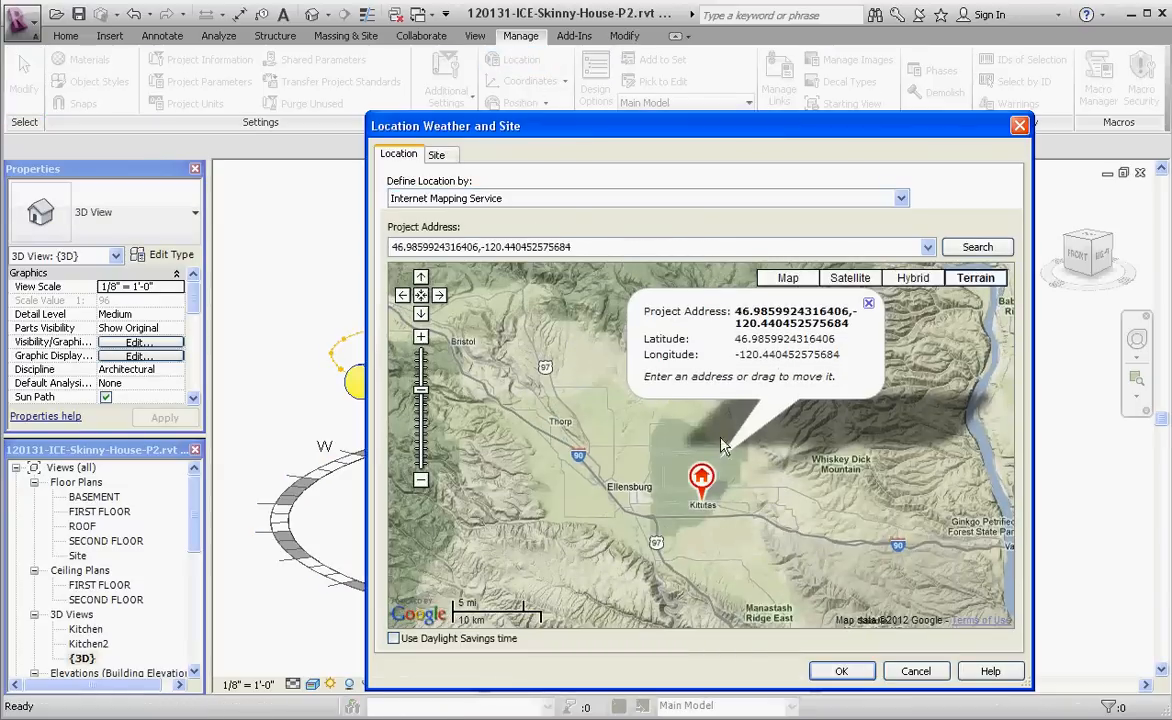
{"action": "left_click", "coordinate": [841, 671]}
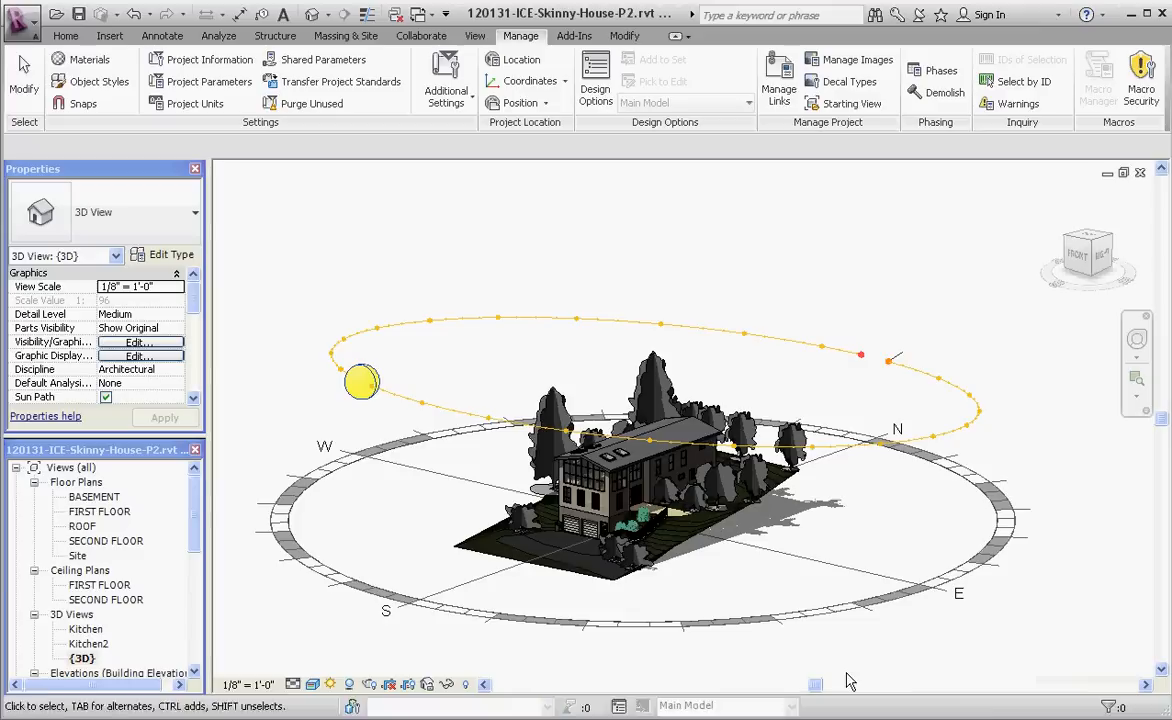
Turn the sun path in the 3D view off and then back on.
{"action": "left_click", "coordinate": [331, 684]}
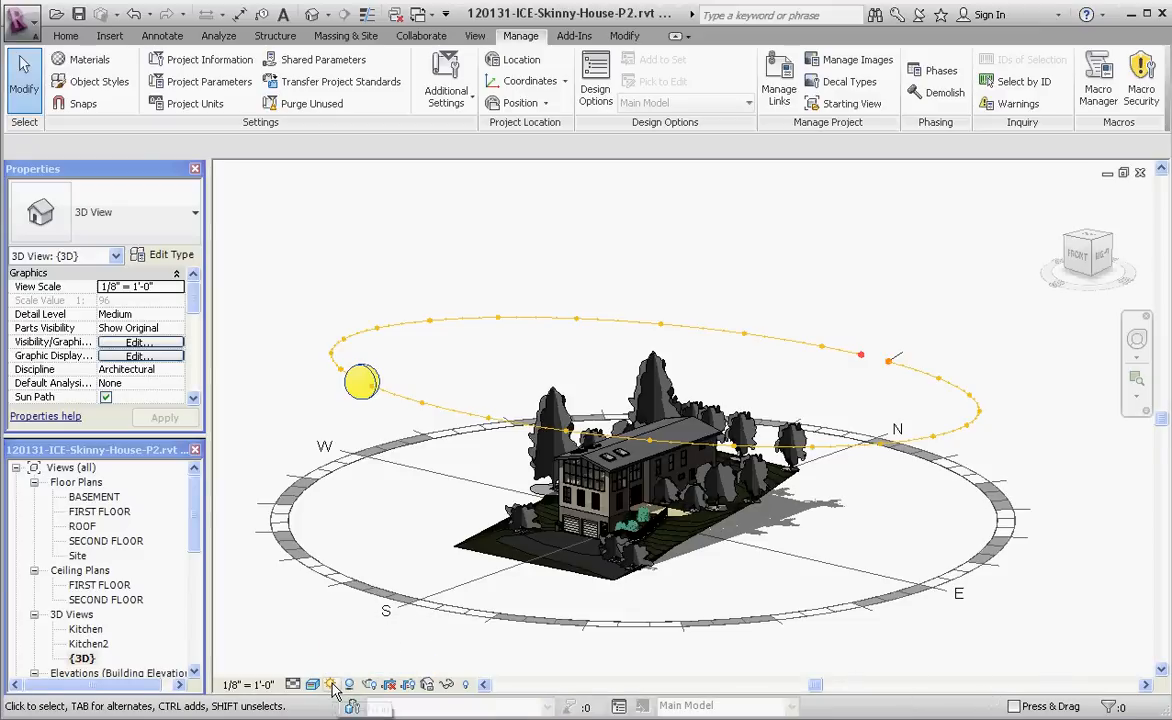
{"action": "mouse_move", "coordinate": [332, 684]}
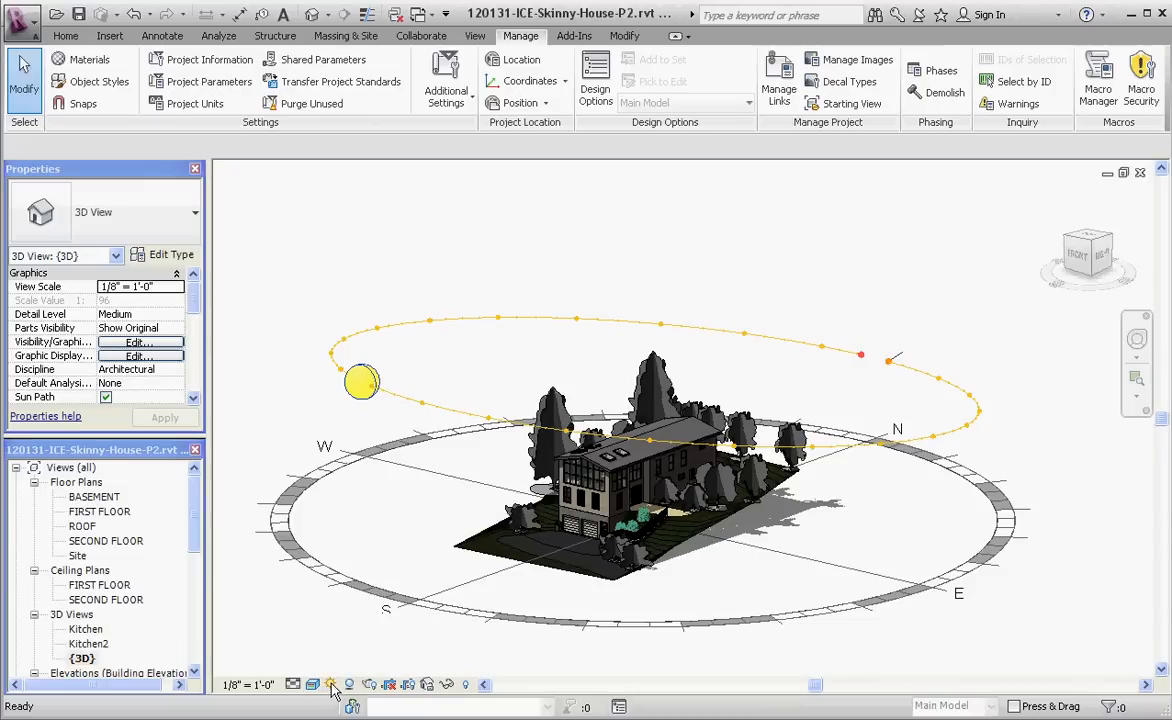
{"action": "left_click", "coordinate": [106, 396]}
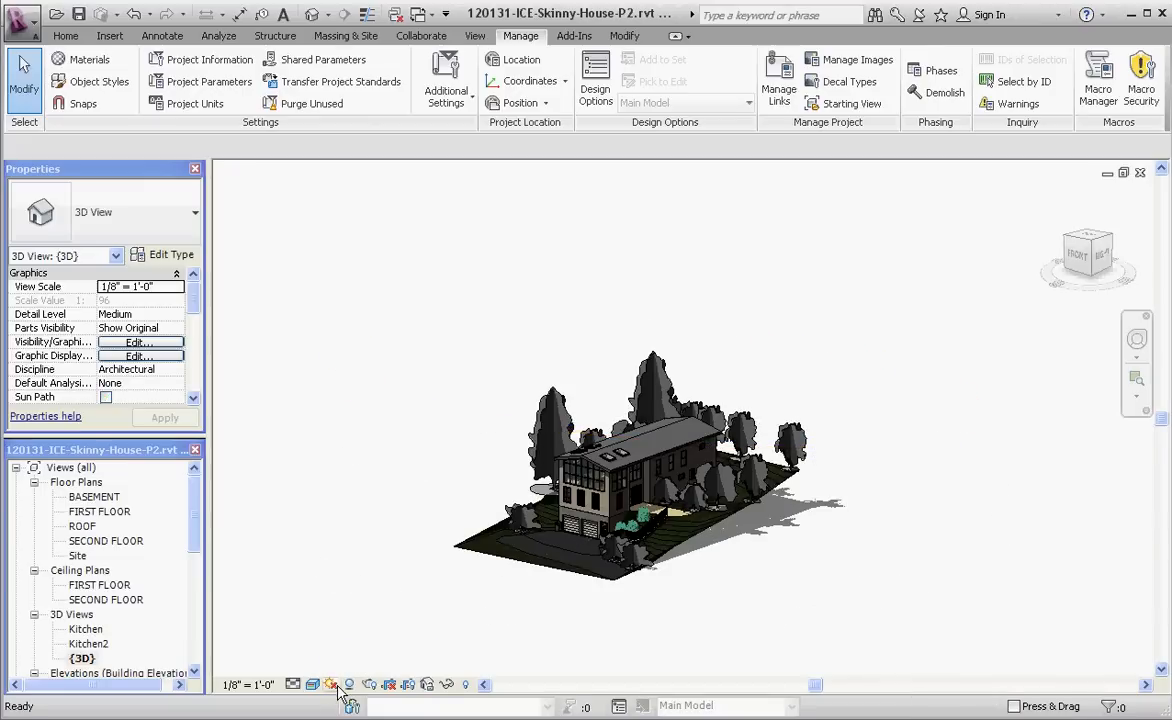
{"action": "left_click", "coordinate": [331, 684]}
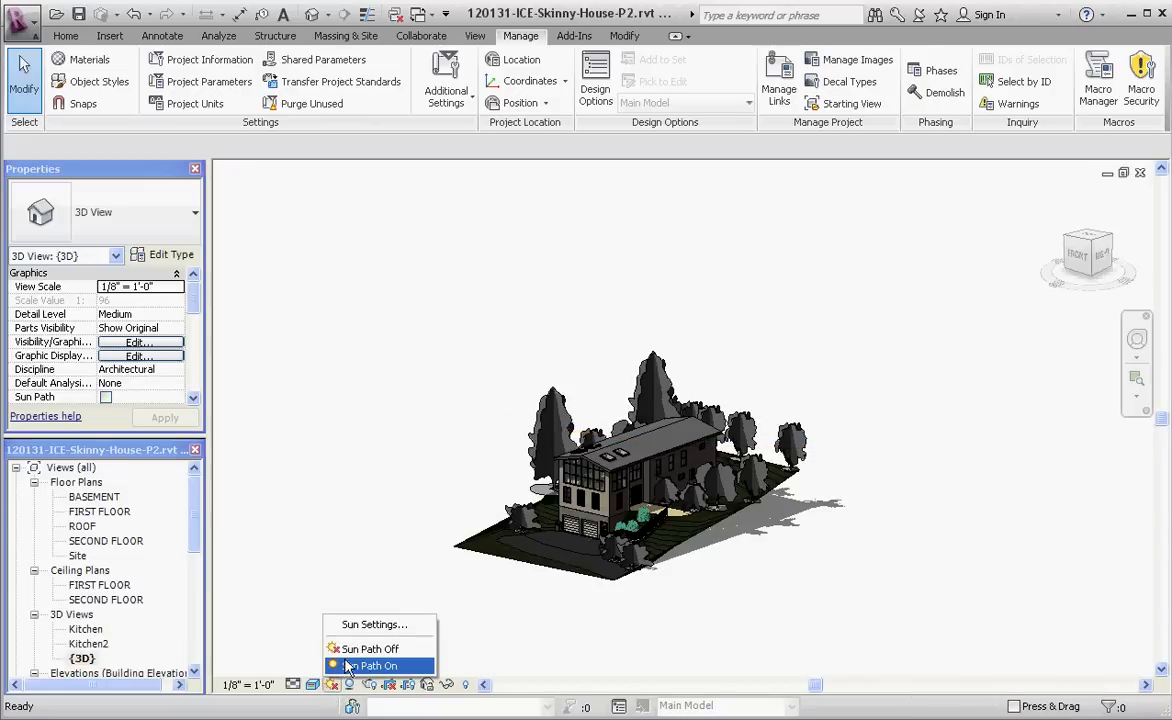
{"action": "left_click", "coordinate": [370, 666]}
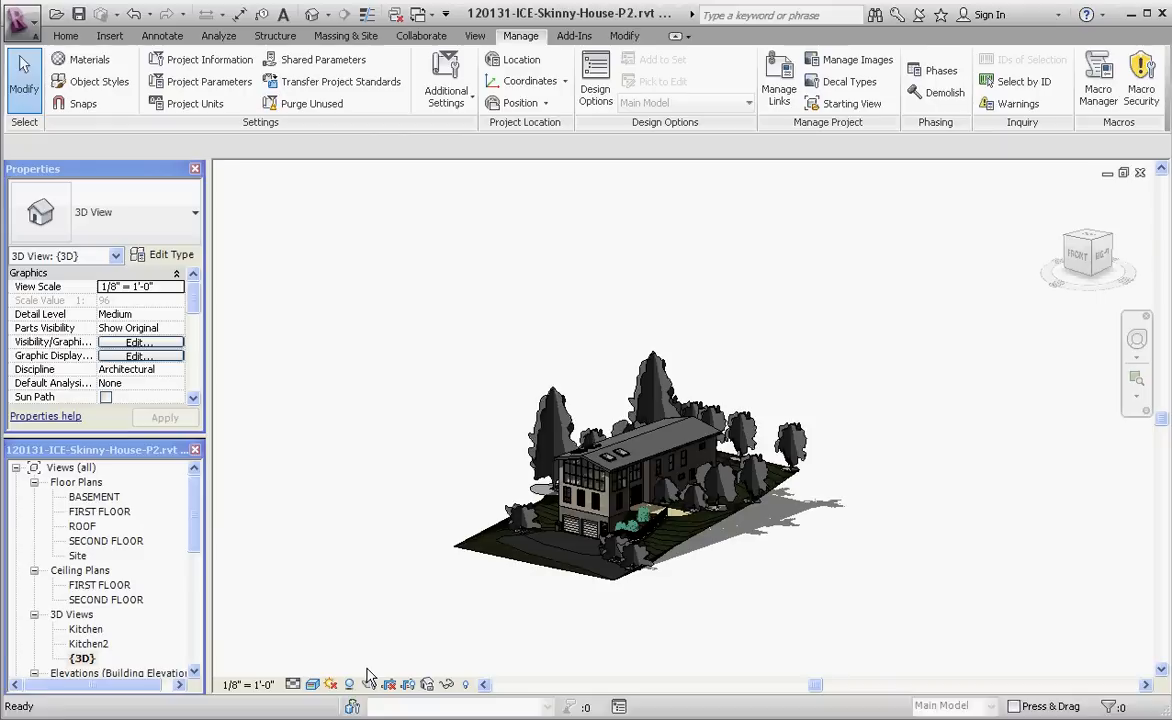